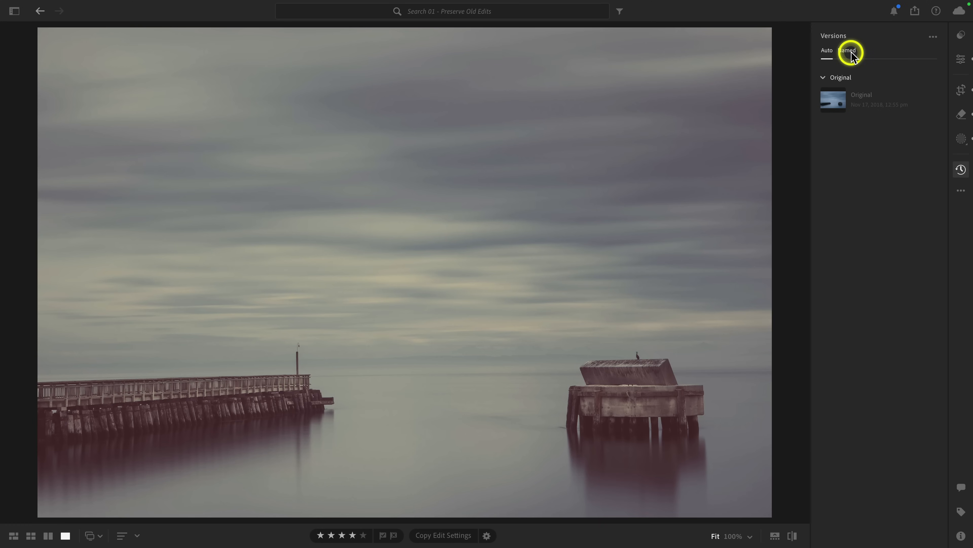
# - Filter the pier photo's Versions panel to Named, showing only the Original
pyautogui.click(847, 50)
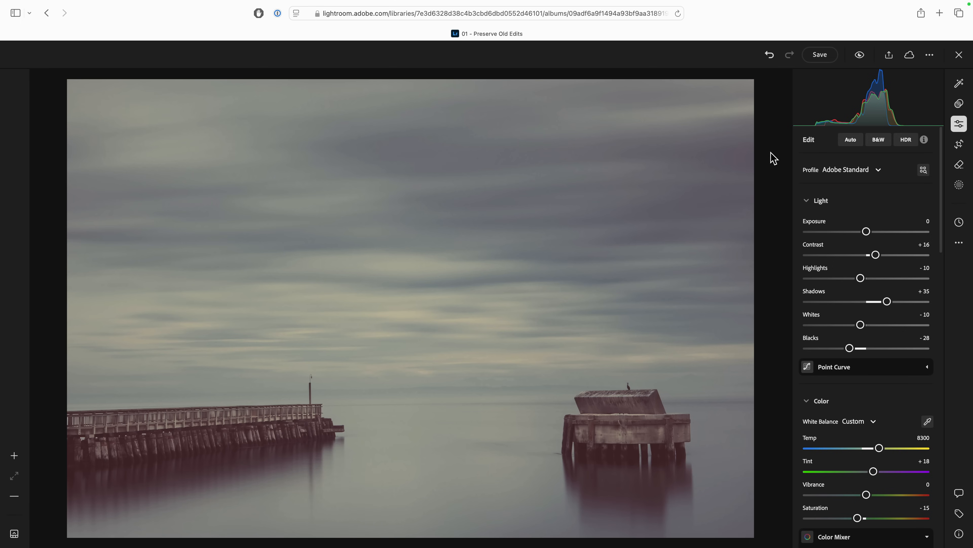
pyautogui.moveTo(960, 225)
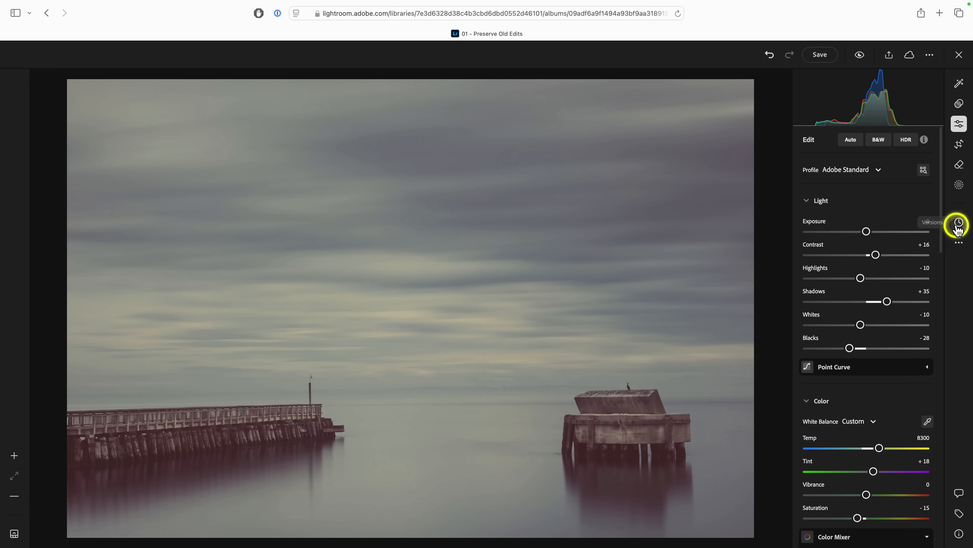
# - Bring up the pier photo's saved versions from the web editor's right toolbar
pyautogui.click(959, 225)
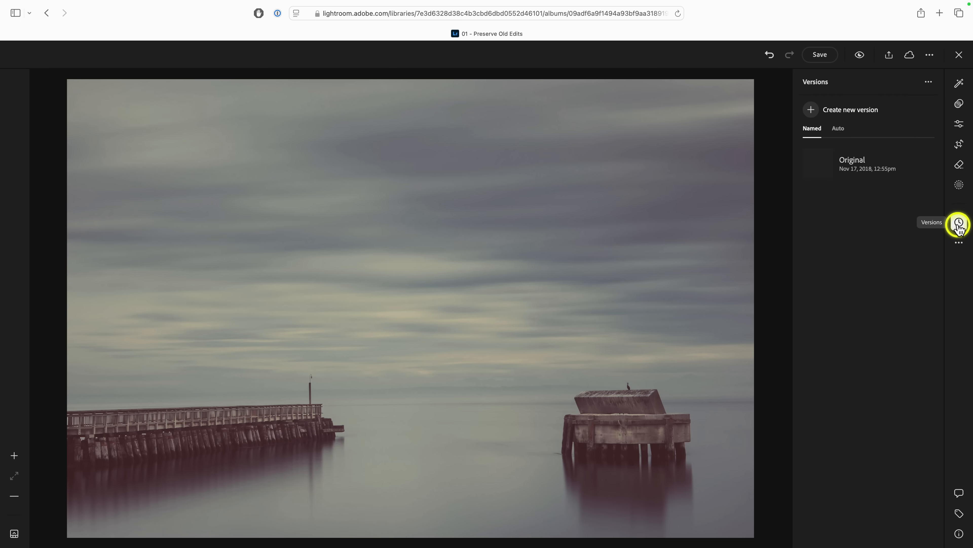
pyautogui.moveTo(790, 222)
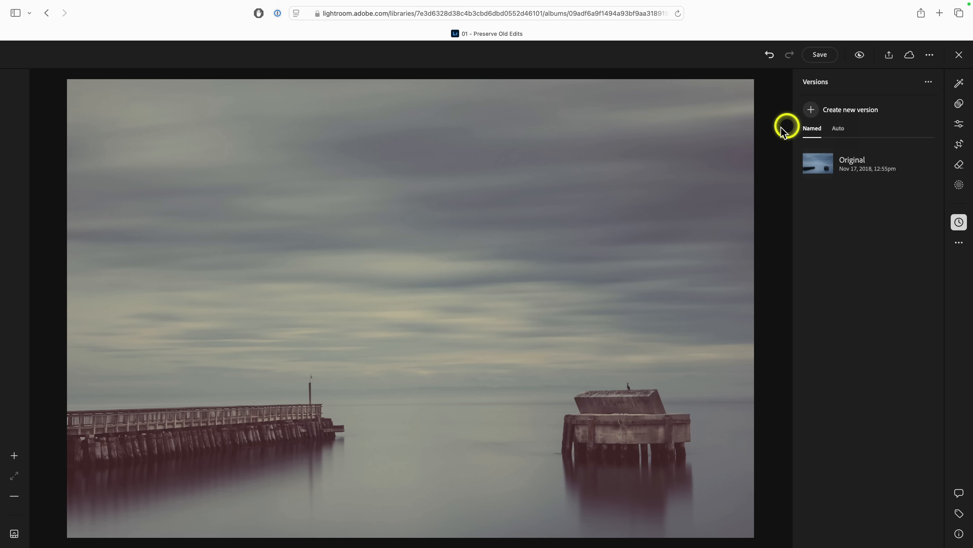
pyautogui.moveTo(725, 254)
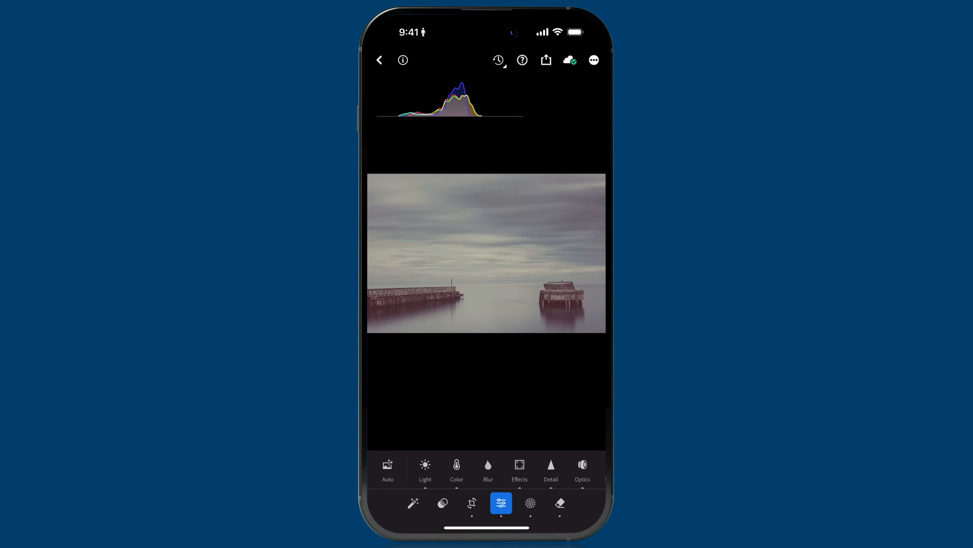
# - View the pier photo's automatic versions through the mobile edit history menu
pyautogui.click(497, 59)
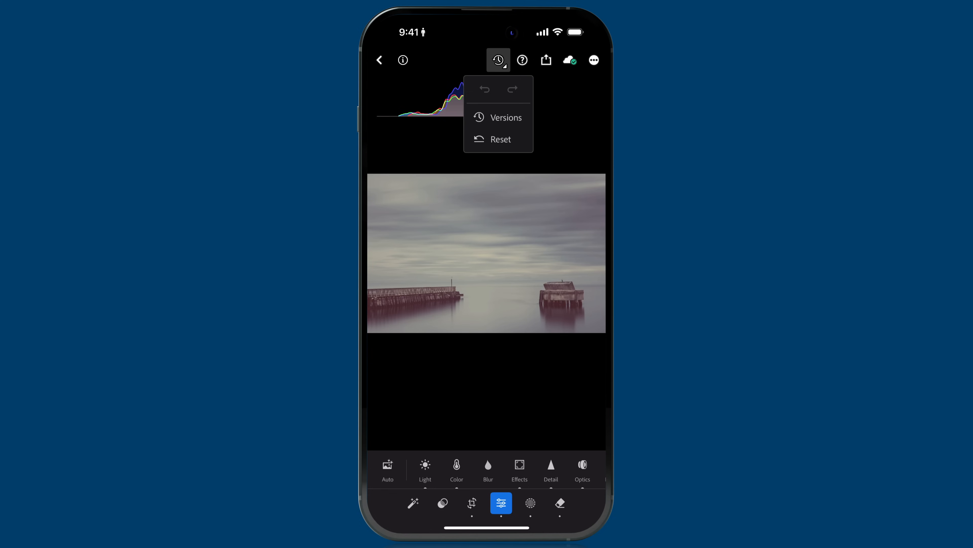
pyautogui.click(505, 117)
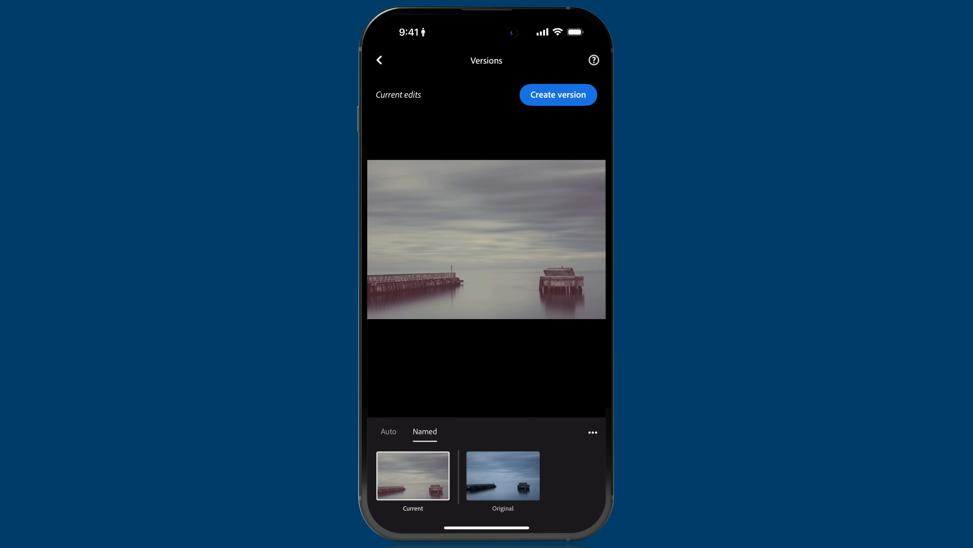
pyautogui.click(387, 431)
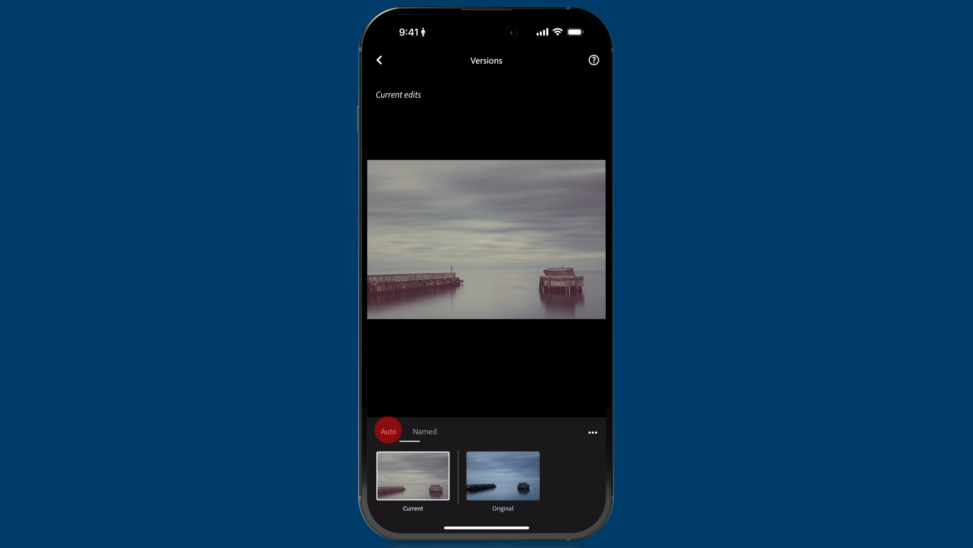
pyautogui.click(425, 431)
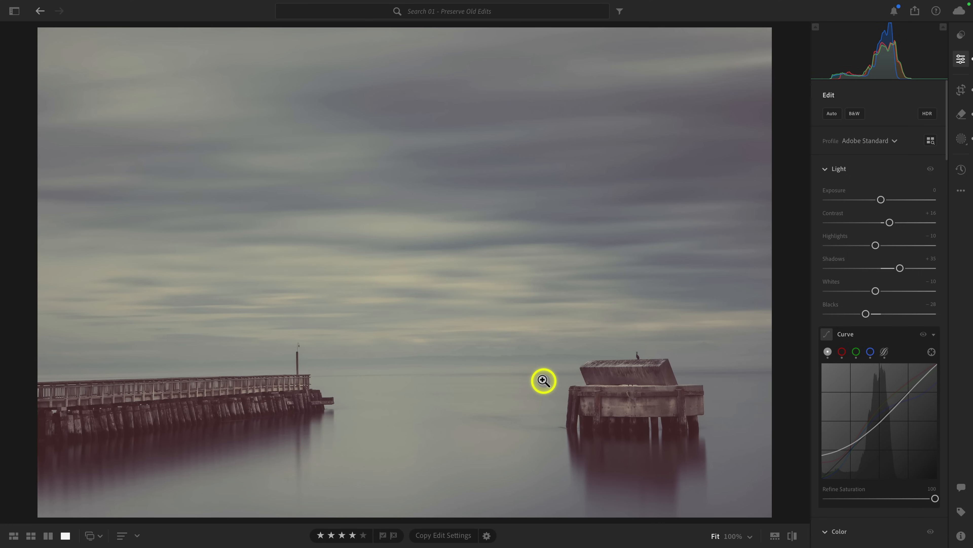
pyautogui.moveTo(961, 166)
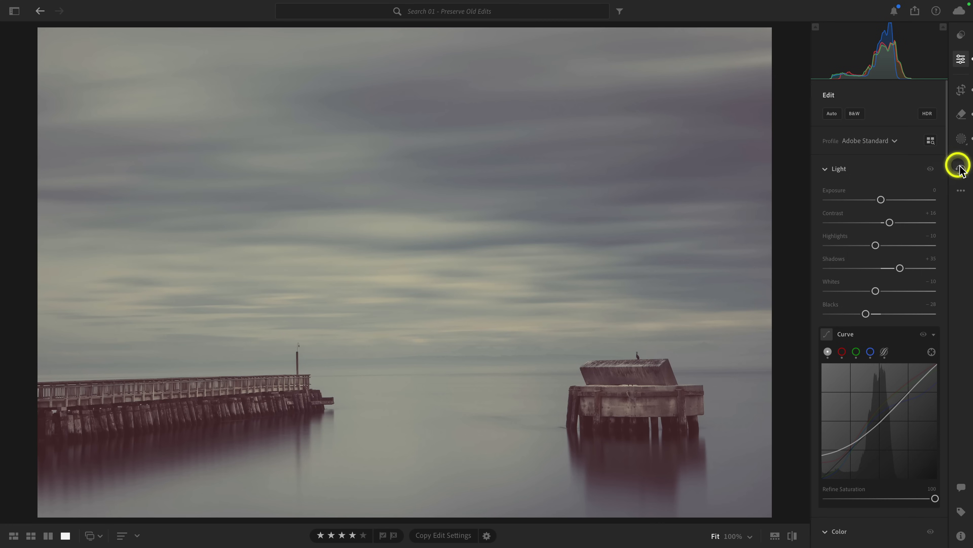
# - Create a named version '2011 Original Edit' from the current pier edit, then view saved versions on the web
pyautogui.click(961, 169)
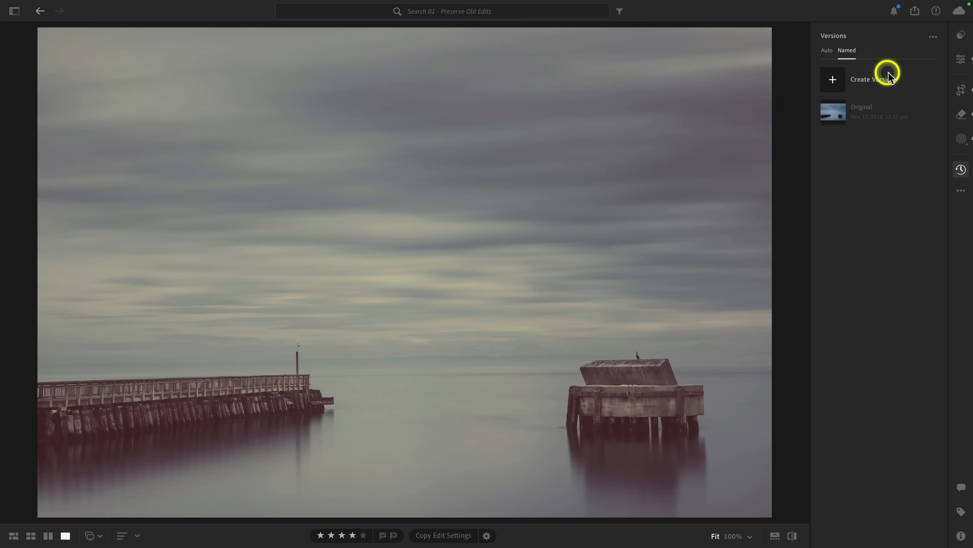
pyautogui.click(868, 79)
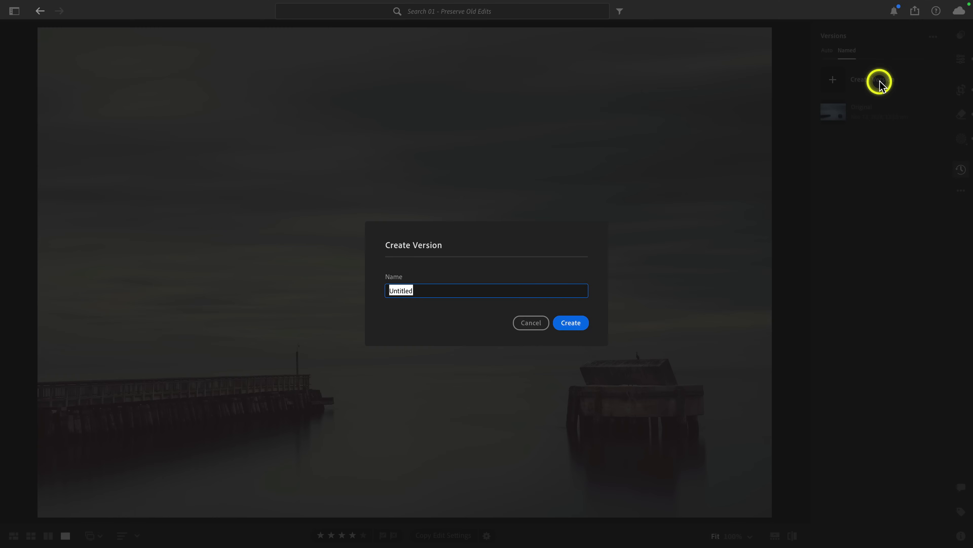
pyautogui.moveTo(882, 86)
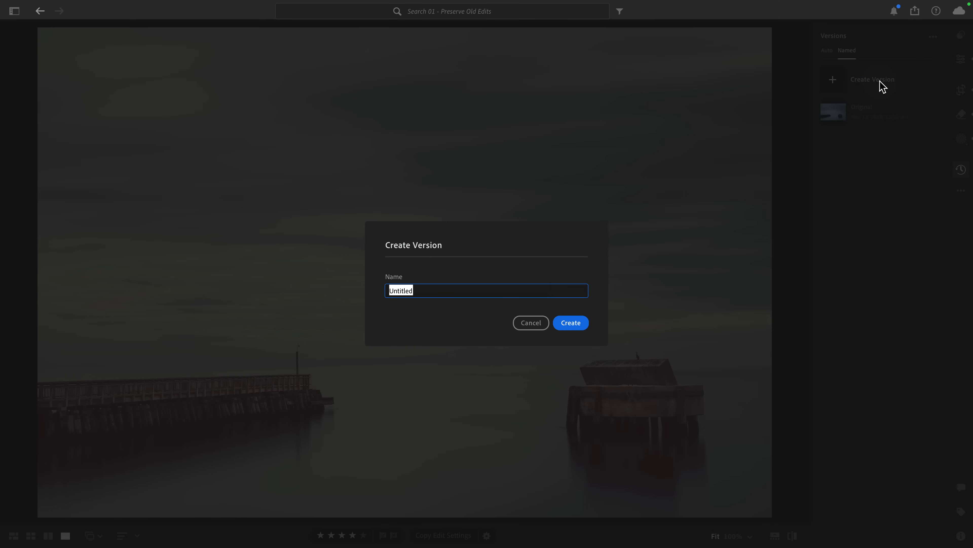
pyautogui.write('2011 Original Edit')
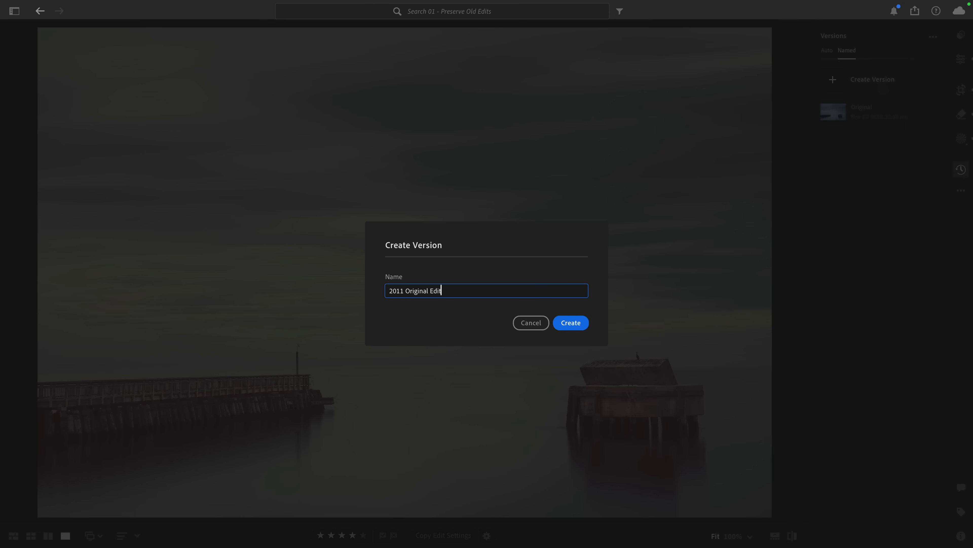
pyautogui.click(570, 323)
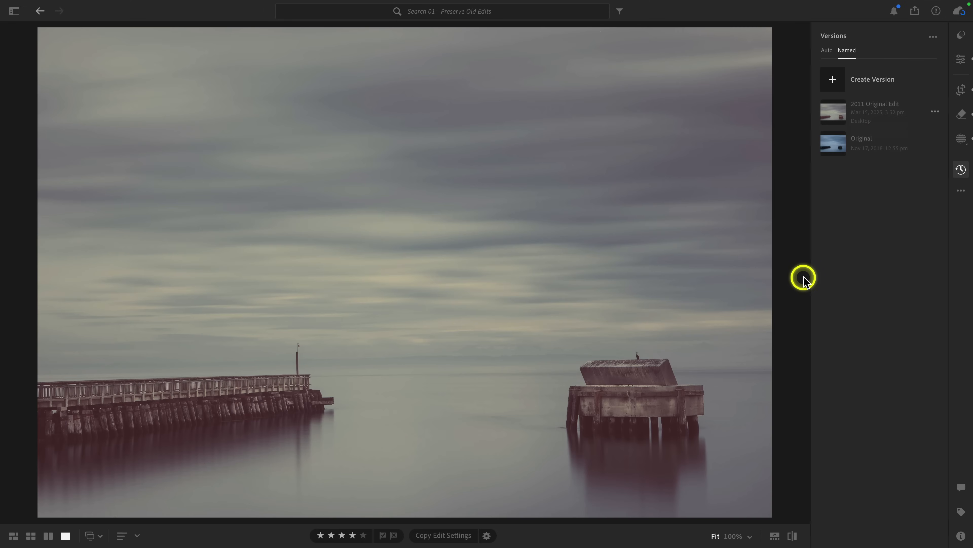
pyautogui.moveTo(795, 166)
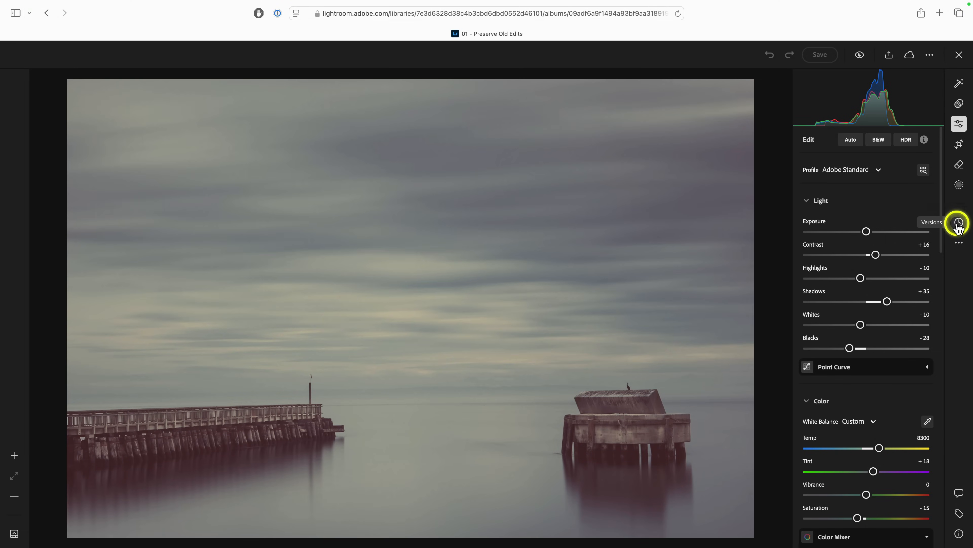
pyautogui.click(959, 222)
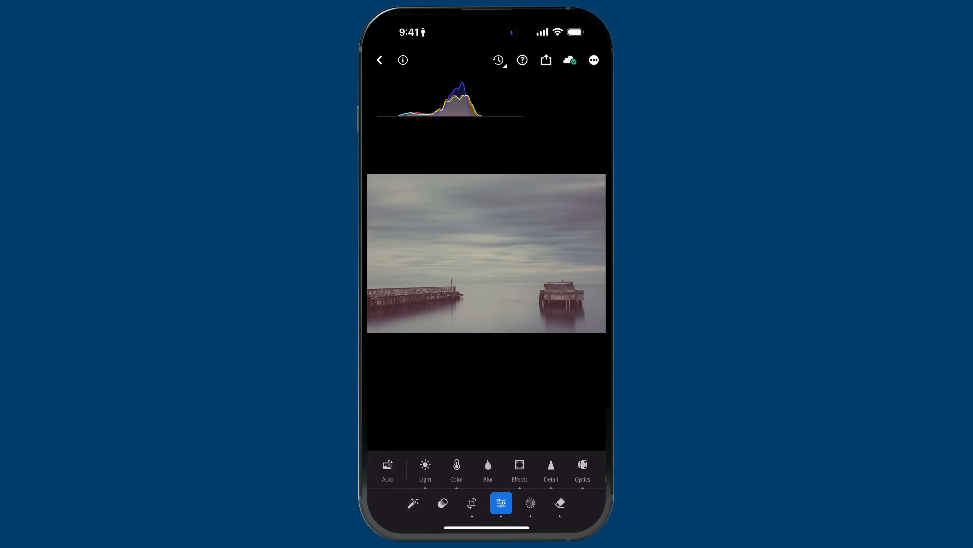
pyautogui.click(499, 60)
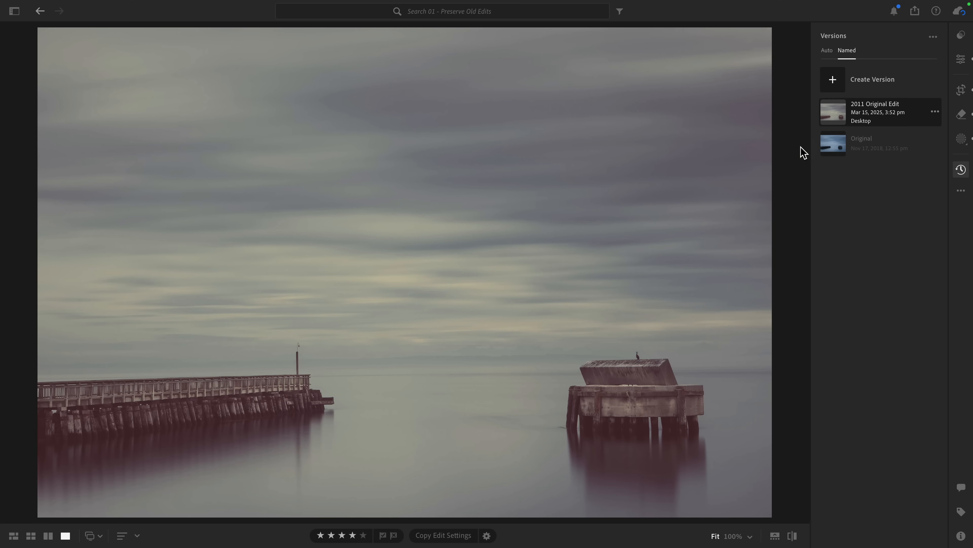
# - Switch between Original and 2011 Original Edit, ending on the unedited Original with its edit settings shown
pyautogui.click(862, 143)
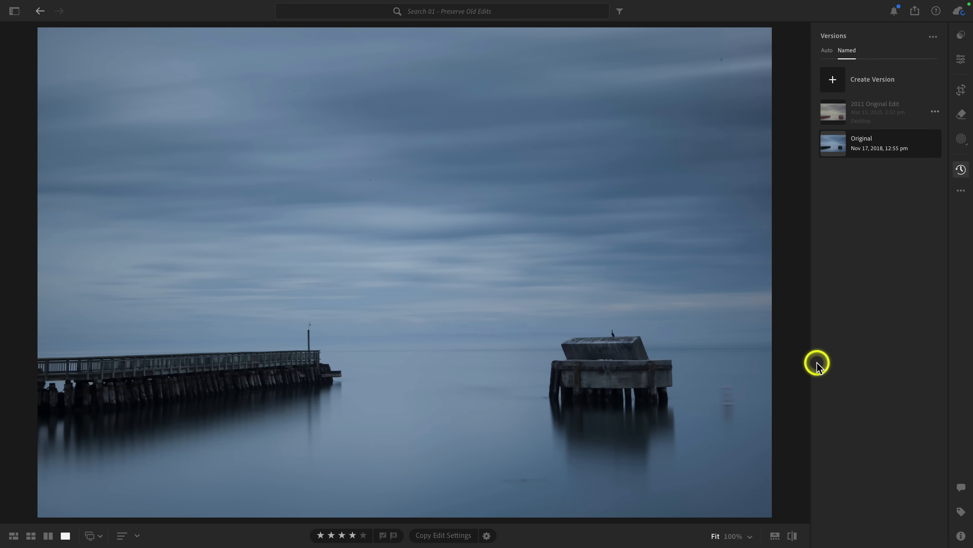
pyautogui.click(876, 103)
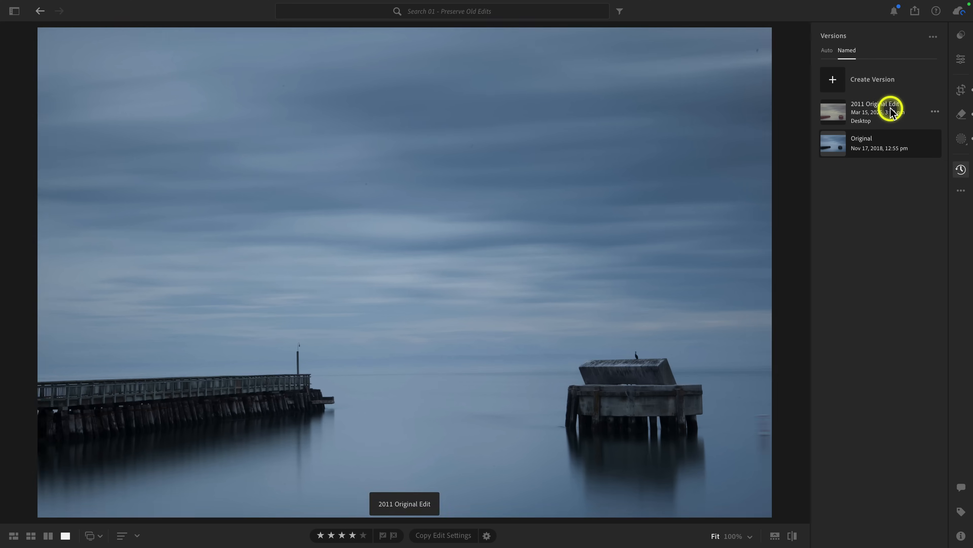
pyautogui.click(876, 111)
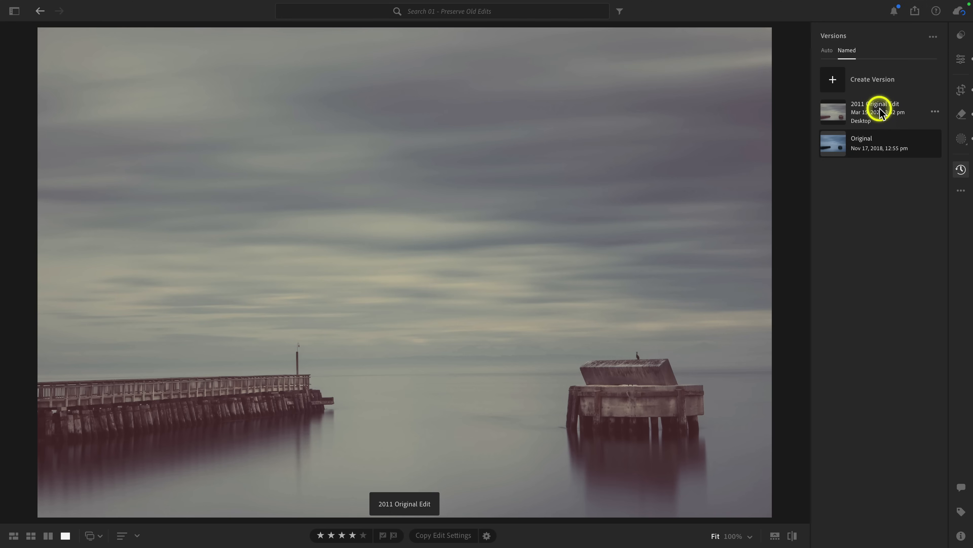
pyautogui.click(862, 143)
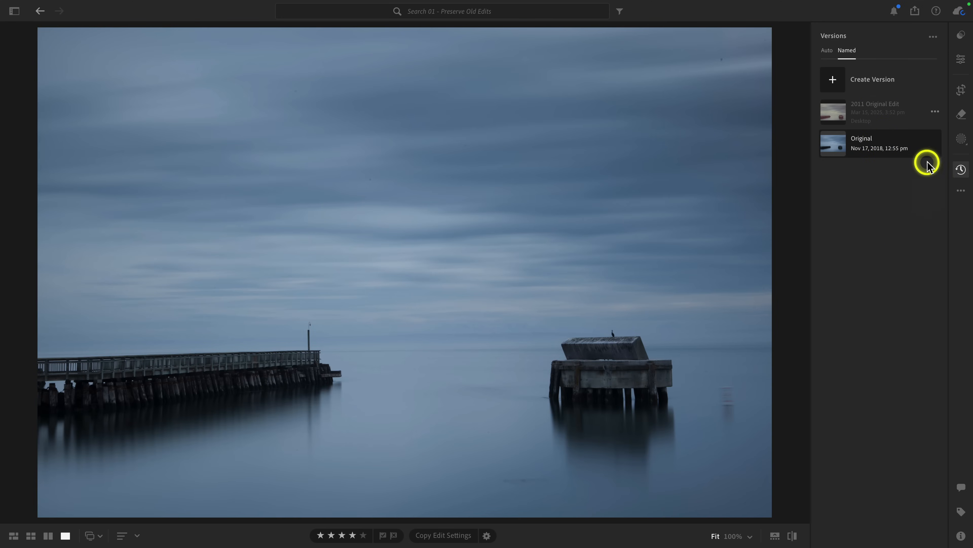
pyautogui.click(960, 58)
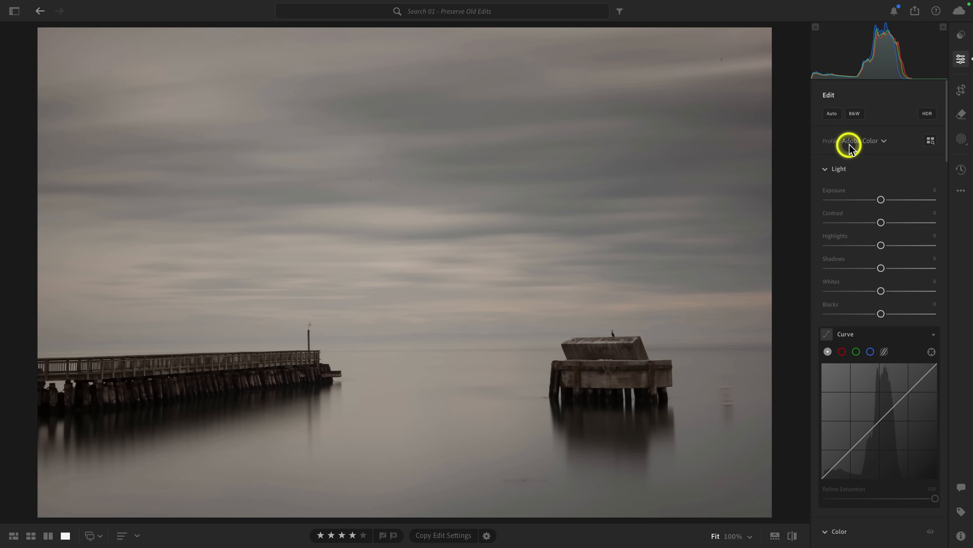
# - Change the pier photo's profile to Adaptive Color and move on to cropping
pyautogui.click(863, 140)
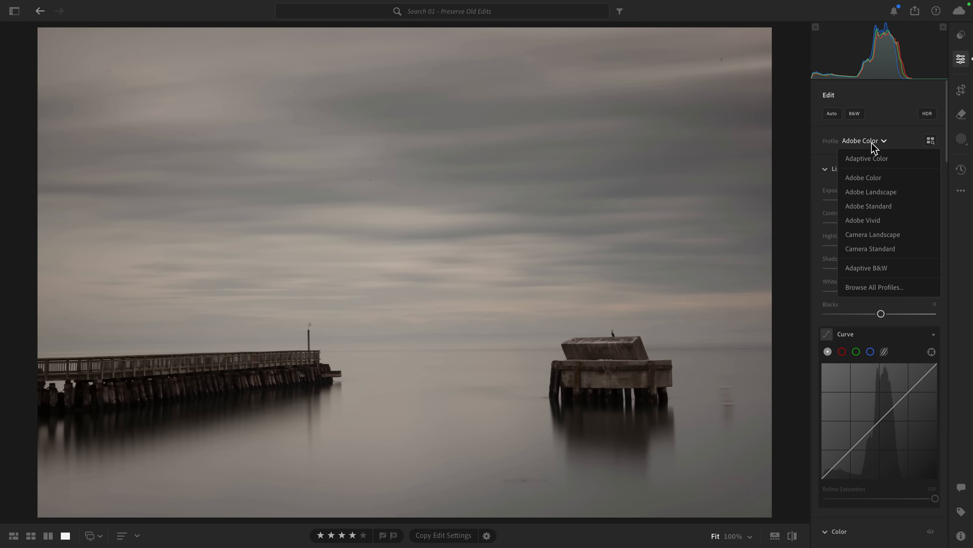
pyautogui.moveTo(866, 158)
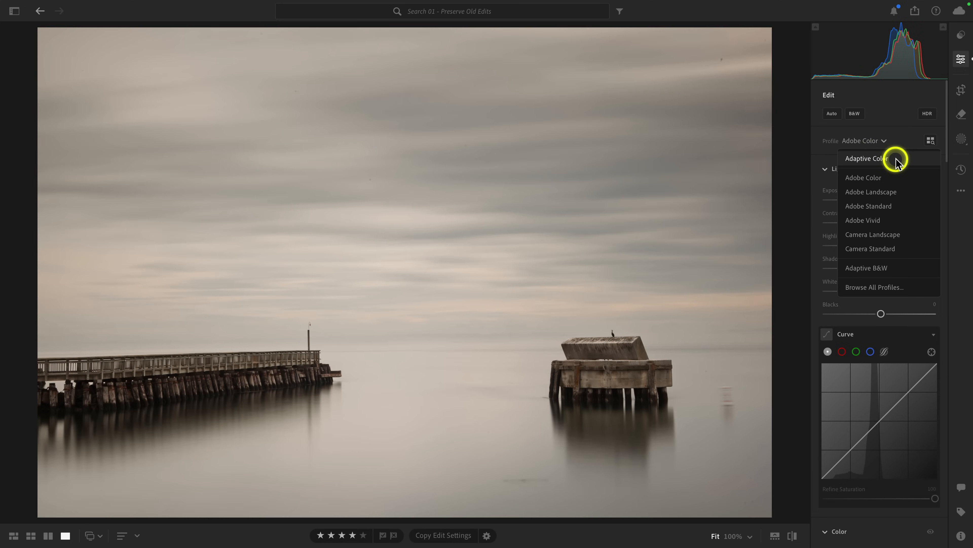
pyautogui.click(865, 158)
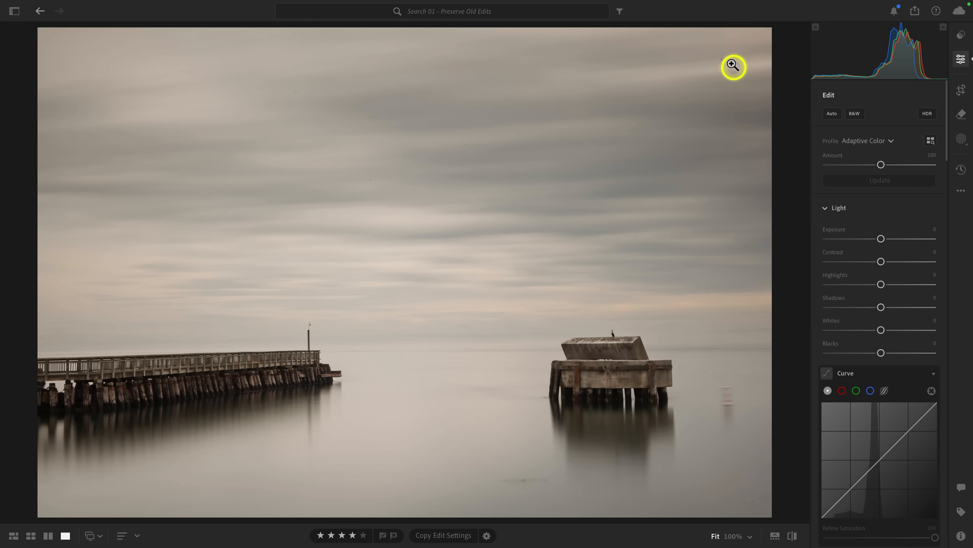
pyautogui.click(961, 90)
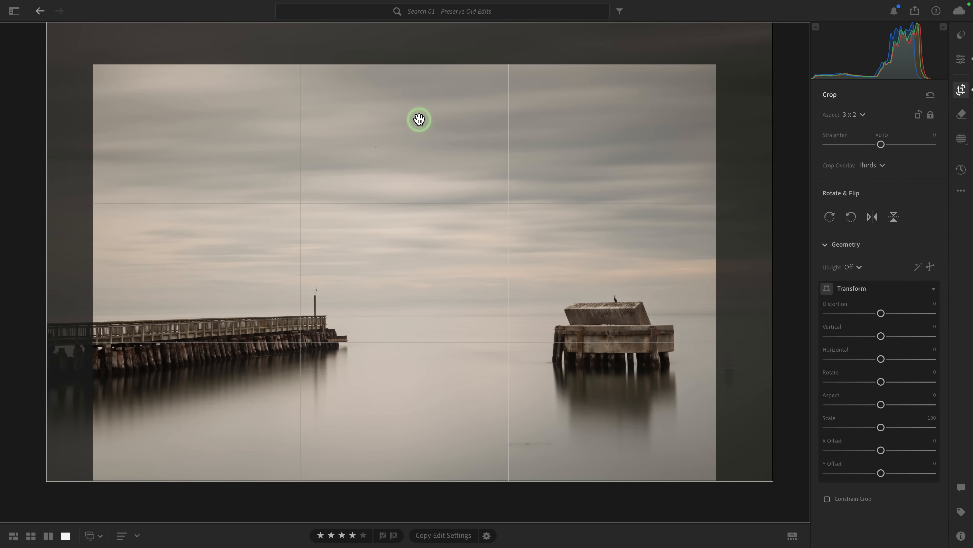
# - Leave cropping for the main adjustments and the spot removal tool
pyautogui.click(961, 59)
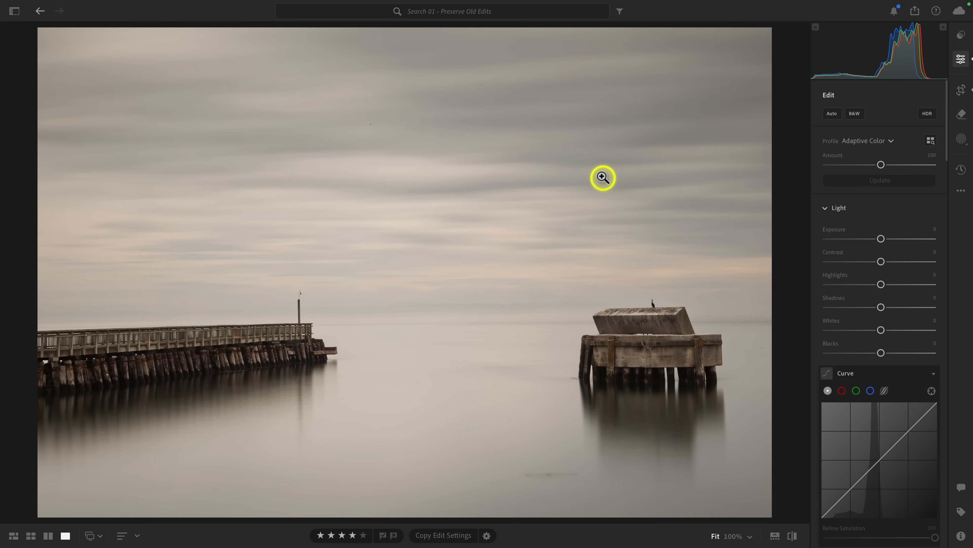
pyautogui.click(961, 113)
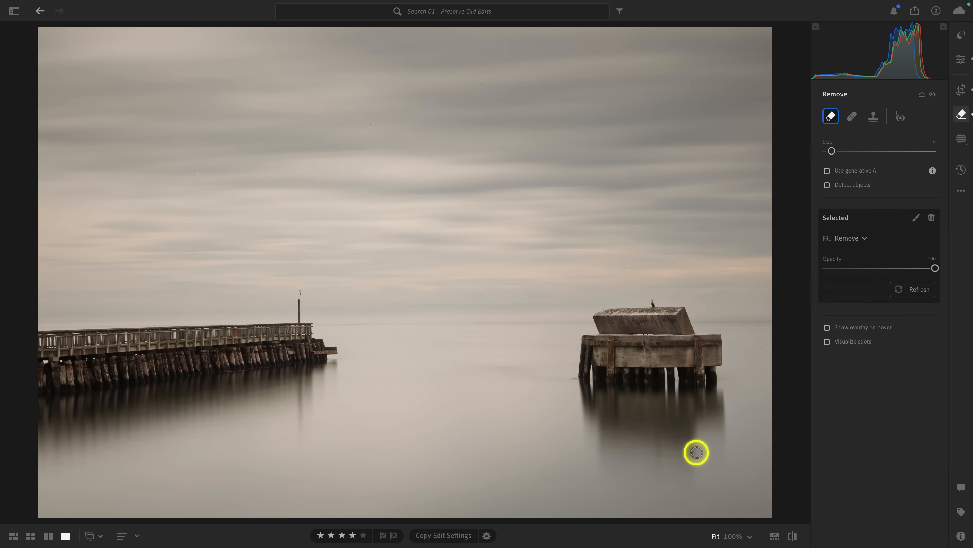
pyautogui.moveTo(696, 452)
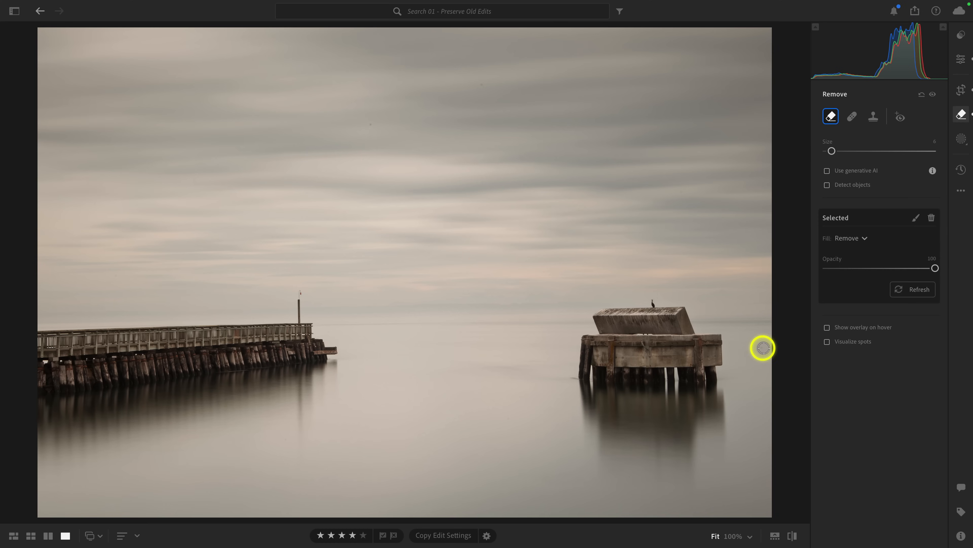
pyautogui.moveTo(501, 139)
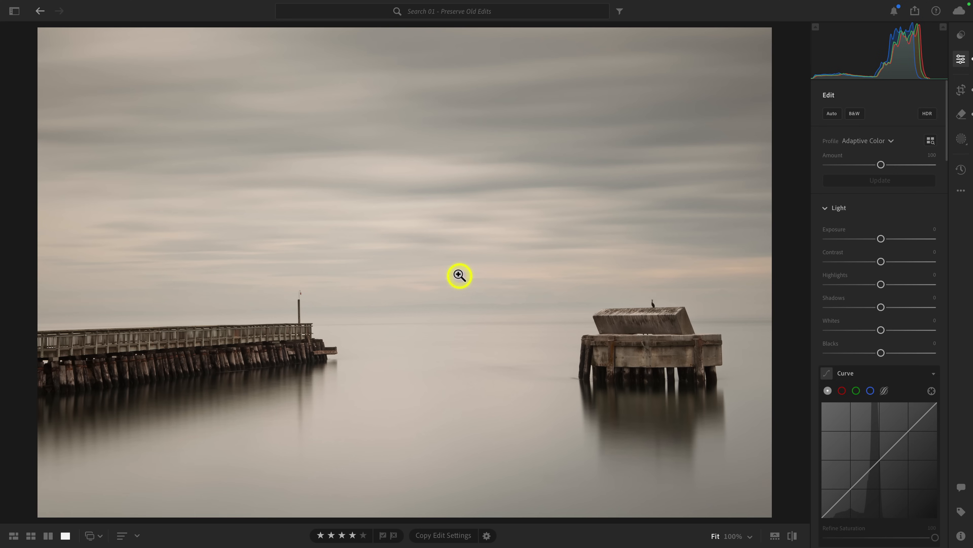
pyautogui.moveTo(774, 408)
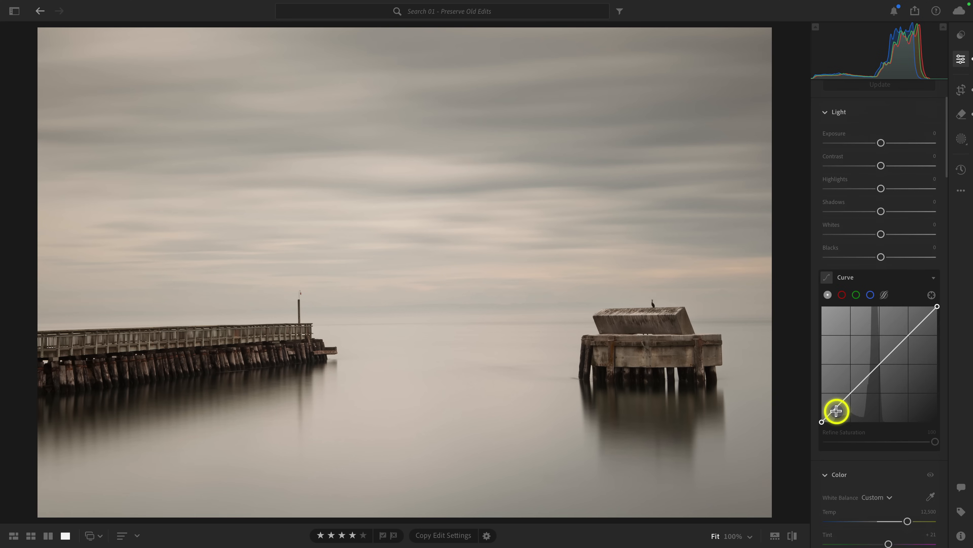
# - Shape a gentle S tone curve from highlight, shadow and midtone points, then add Dehaze +8 in a mask
pyautogui.moveTo(836, 410); pyautogui.dragTo(907, 310)
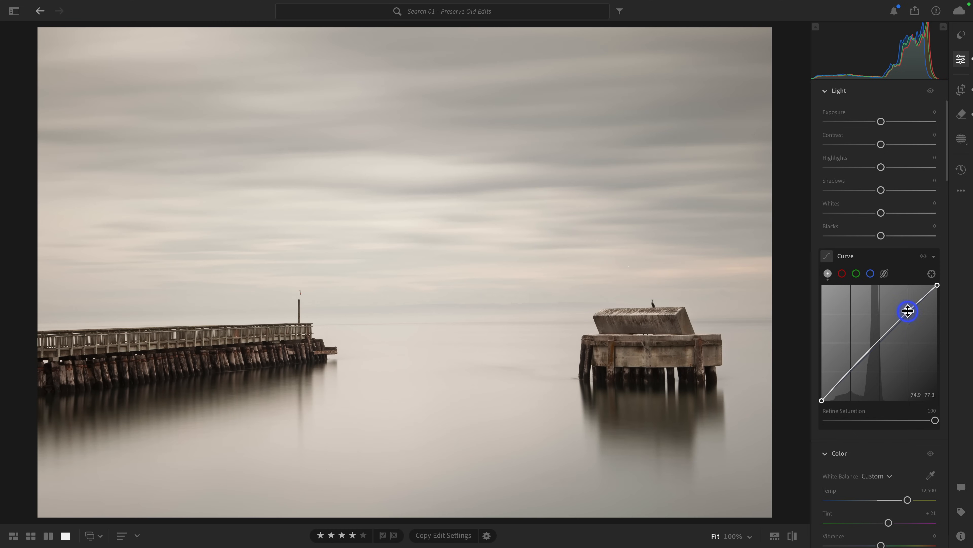
pyautogui.moveTo(907, 311); pyautogui.dragTo(849, 374)
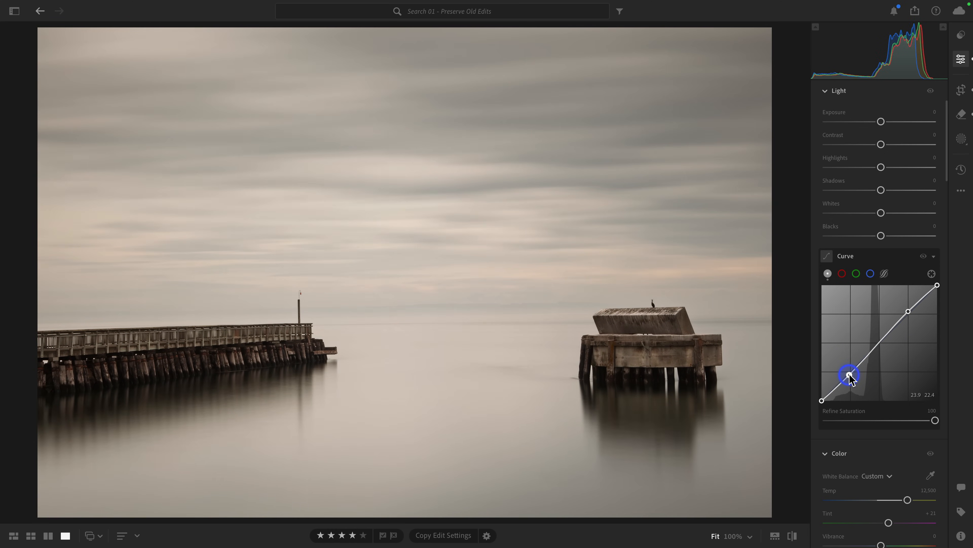
pyautogui.moveTo(850, 374); pyautogui.dragTo(880, 340)
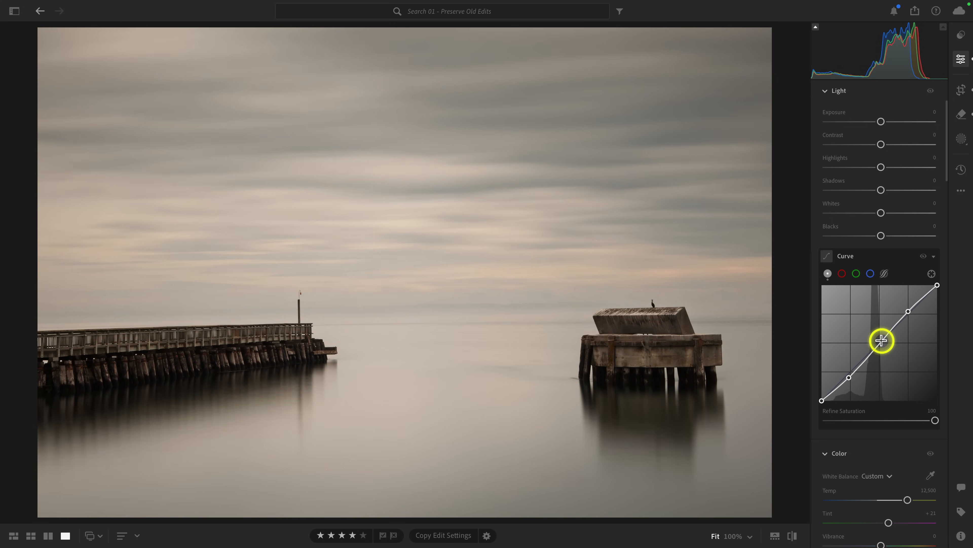
pyautogui.click(962, 138)
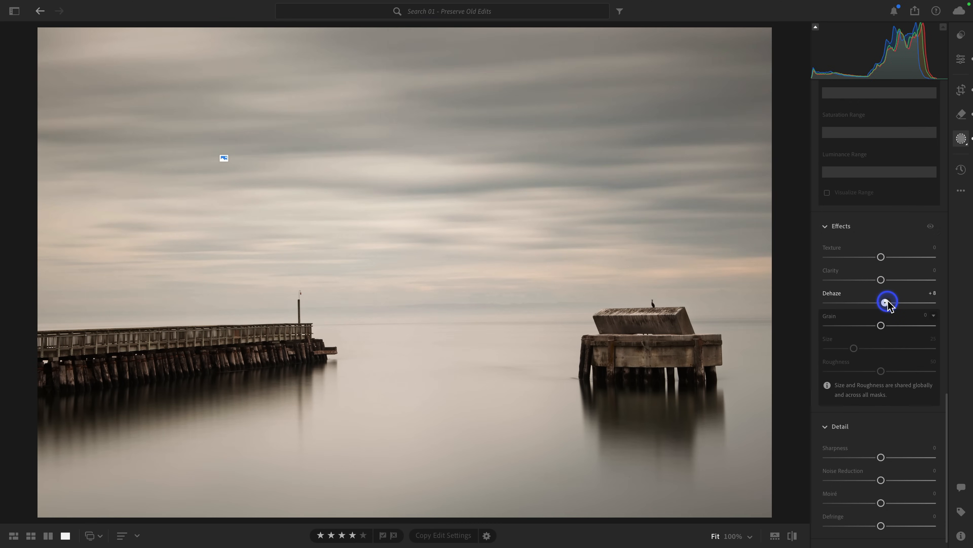
pyautogui.moveTo(887, 301); pyautogui.dragTo(891, 301)
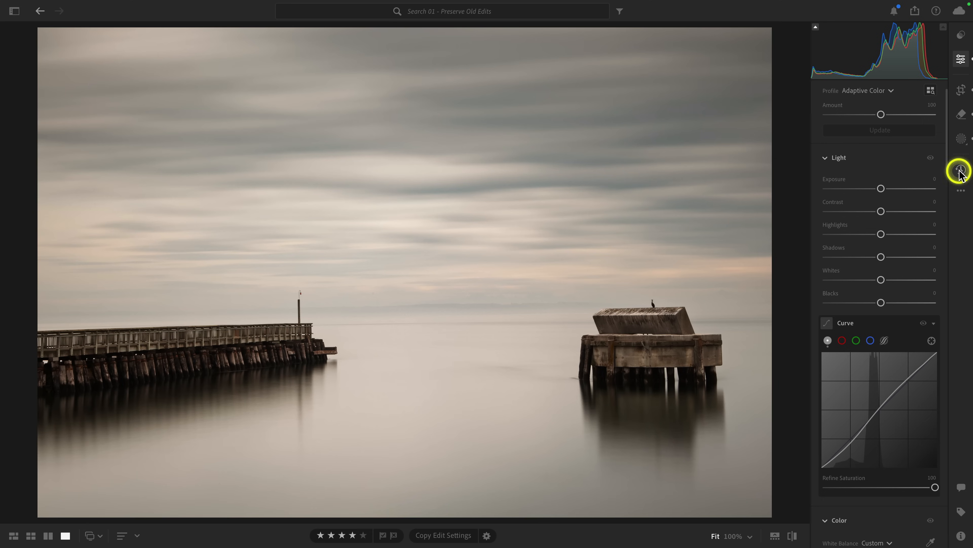
# - Save the current pier edit as a named version called '2025 Edit'
pyautogui.click(961, 170)
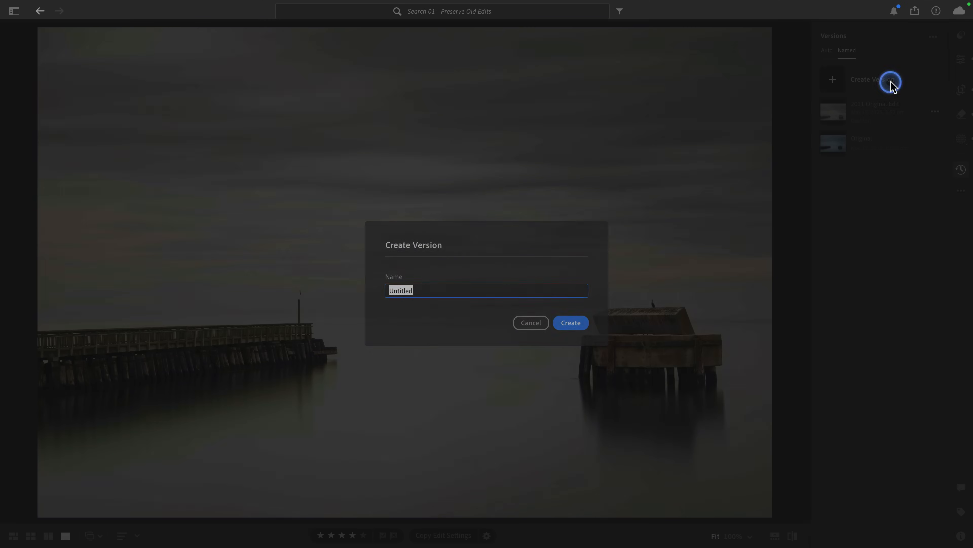
pyautogui.write('2025 Edit')
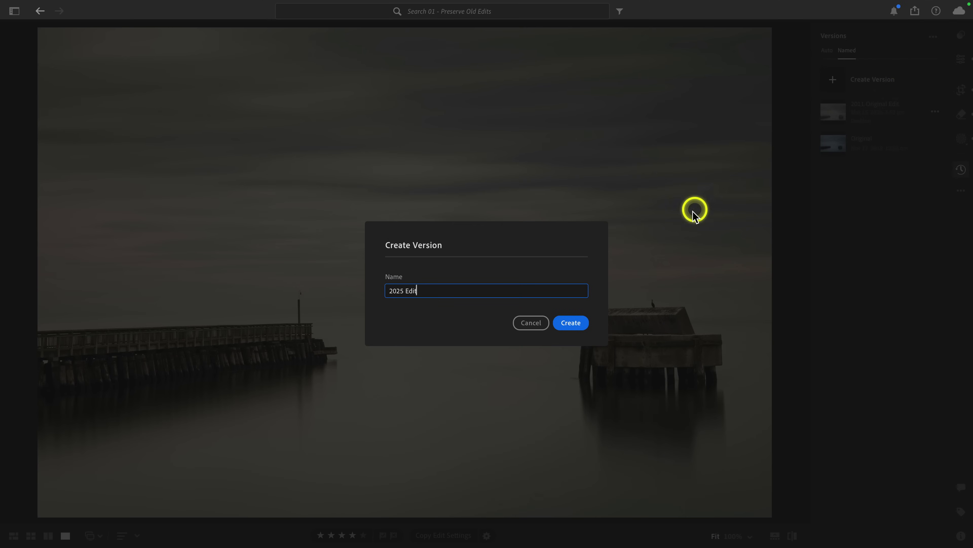
pyautogui.click(570, 323)
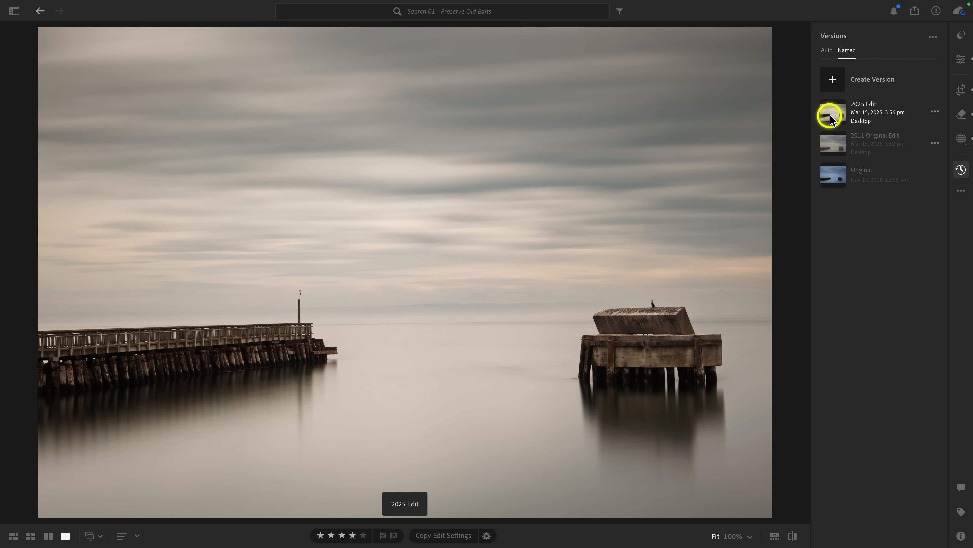
# - Preview the 2025 Edit and 2011 Original Edit versions to compare them
pyautogui.click(833, 143)
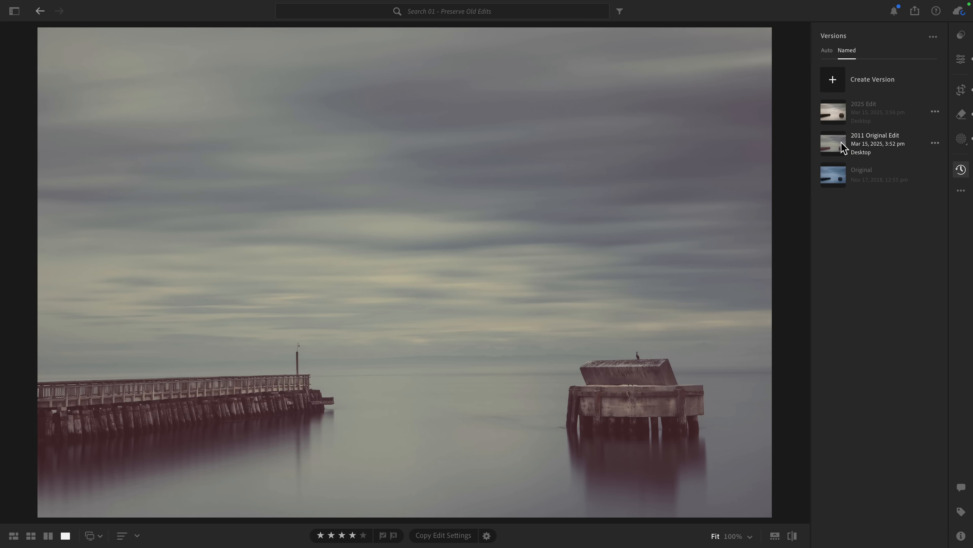
pyautogui.click(833, 112)
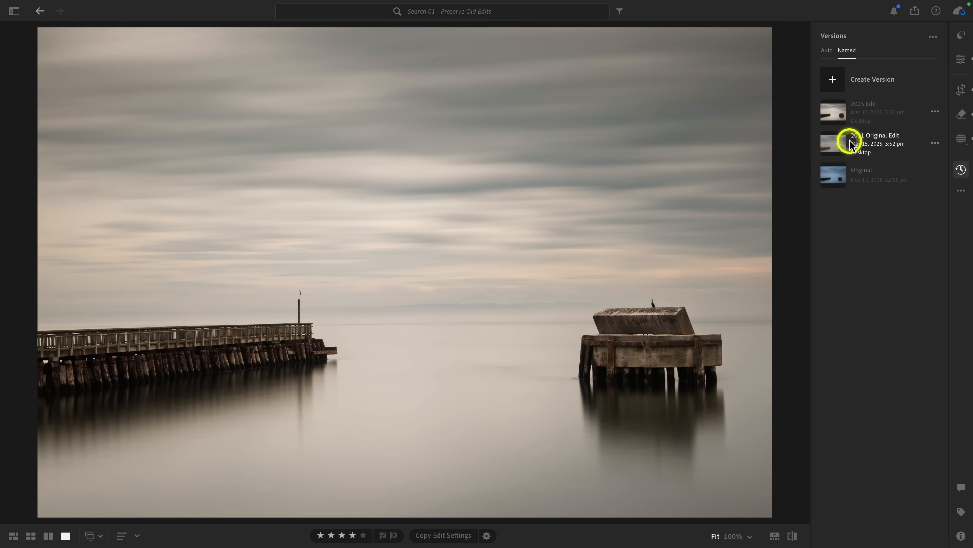
pyautogui.click(833, 174)
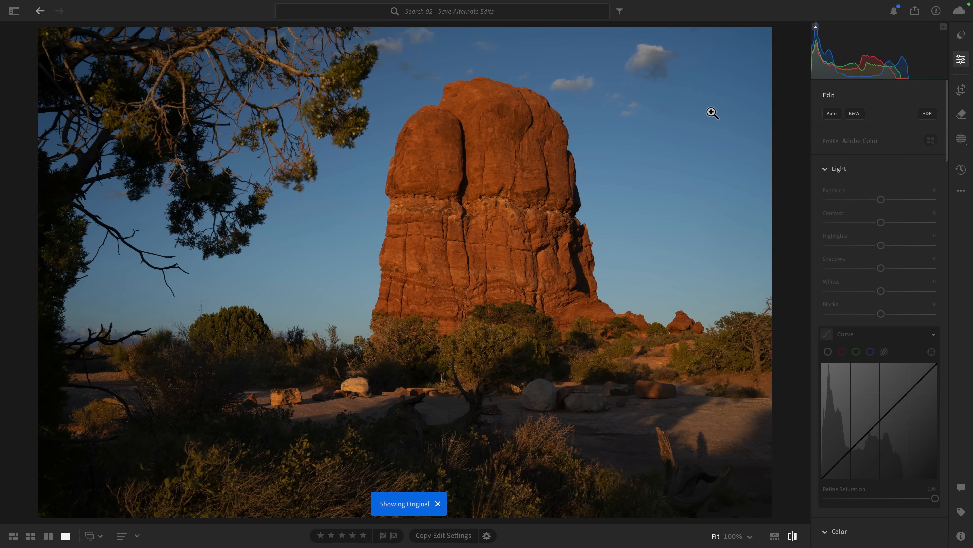
# - Turn off Show Original on the Arches photo and bring up the Presets panel
pyautogui.click(438, 503)
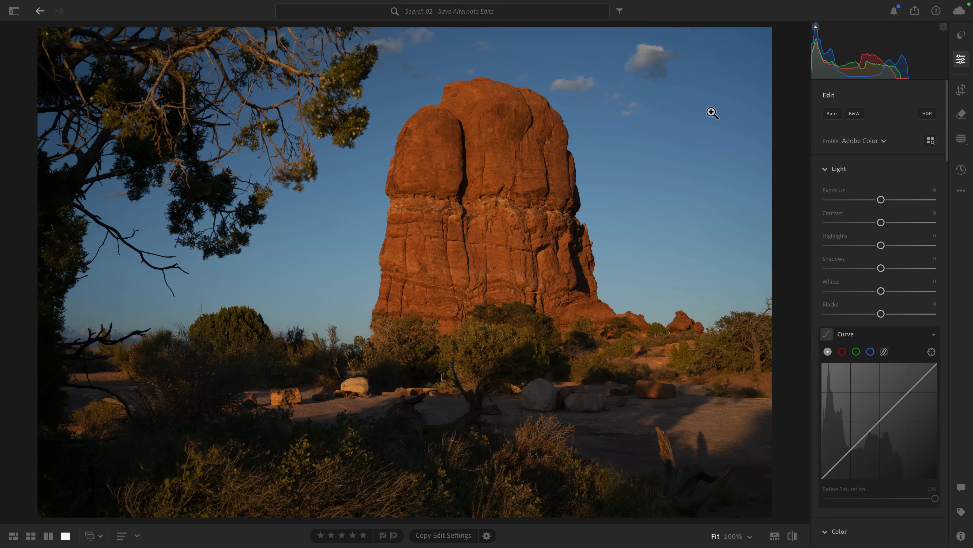
pyautogui.click(960, 36)
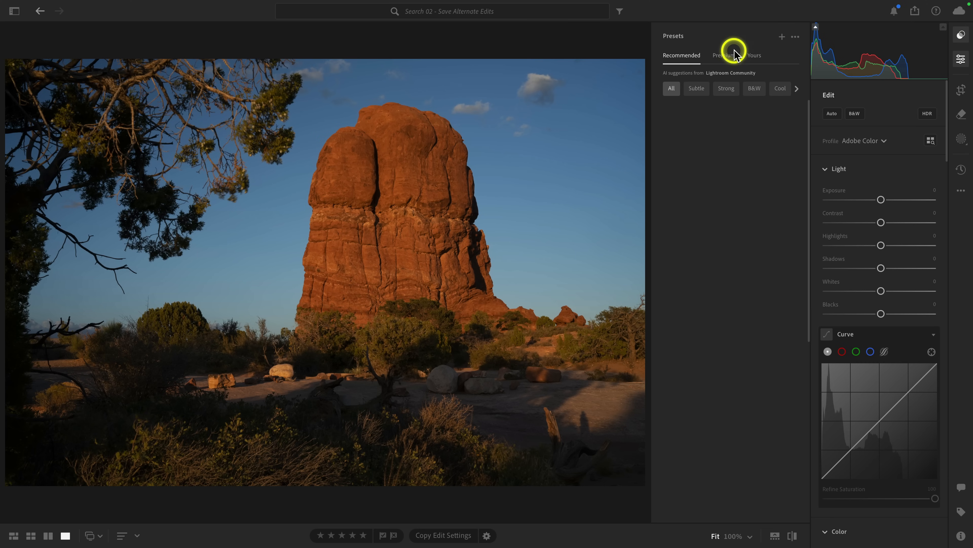
# - Apply the first Recommended preset to the Arches photo and raise its Amount to 114
pyautogui.click(681, 55)
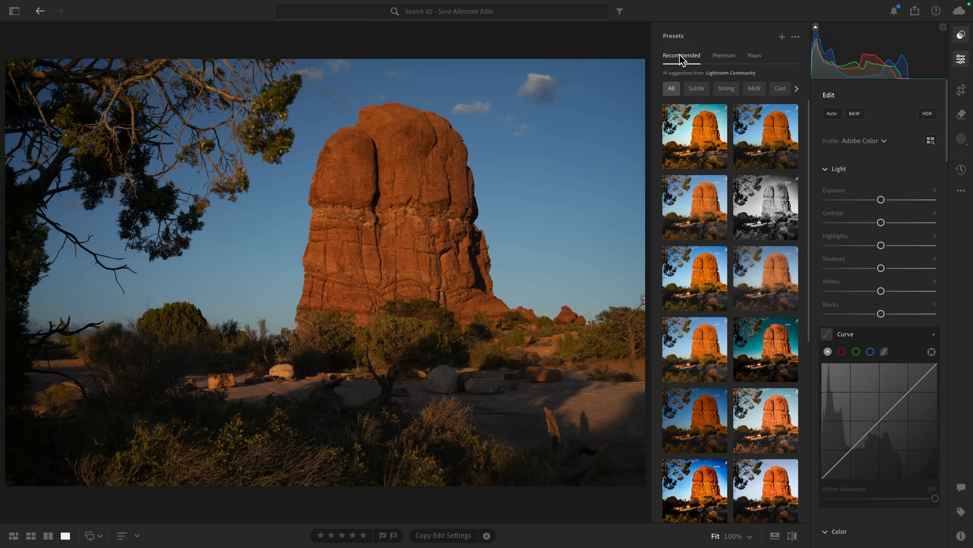
pyautogui.click(693, 136)
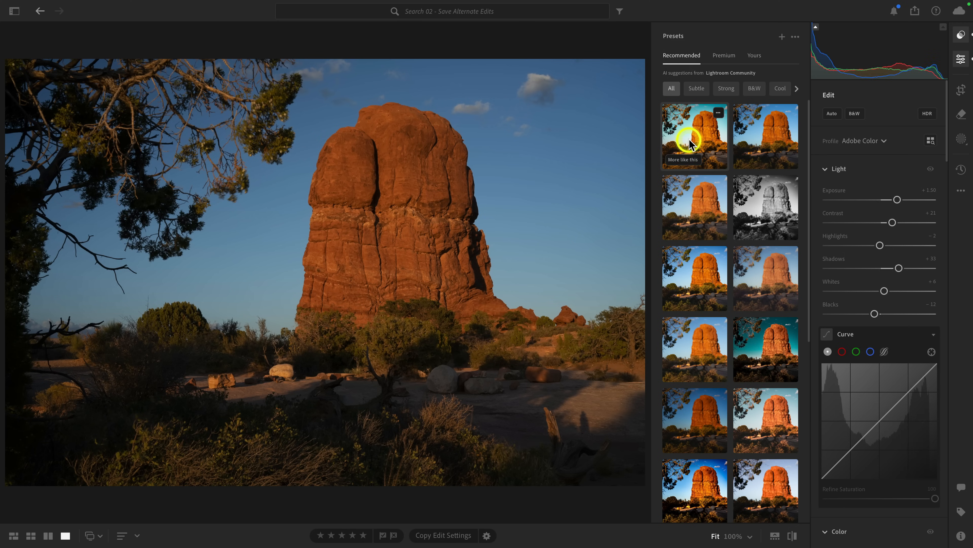
pyautogui.click(694, 135)
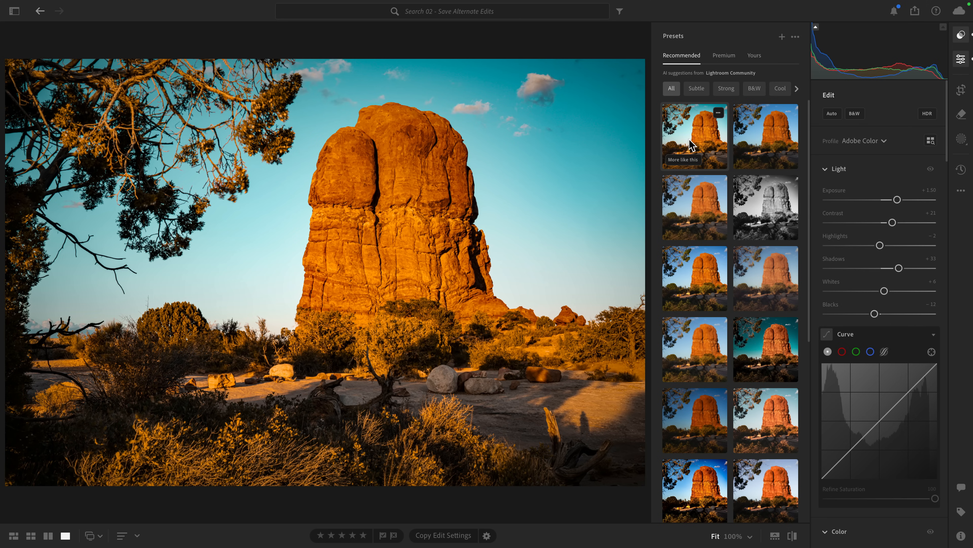
pyautogui.click(694, 135)
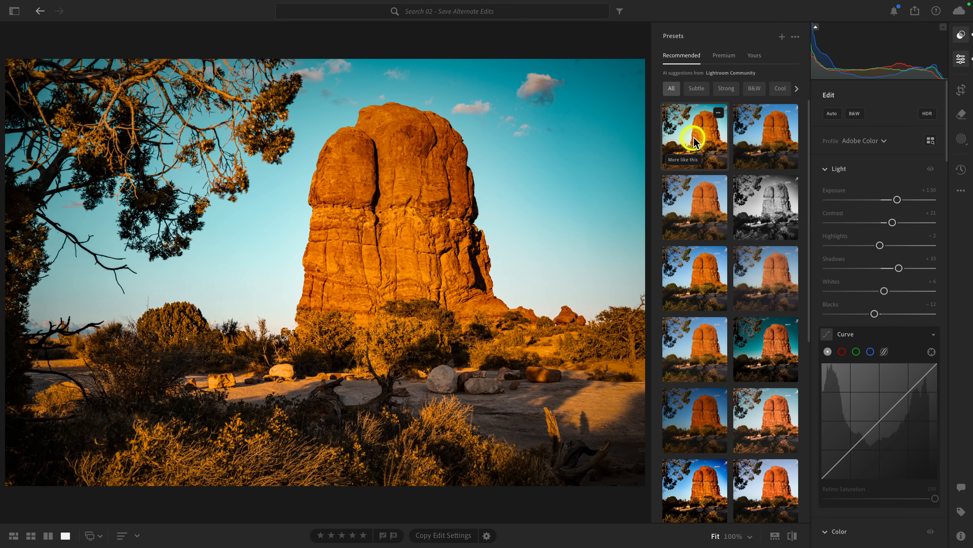
pyautogui.click(694, 136)
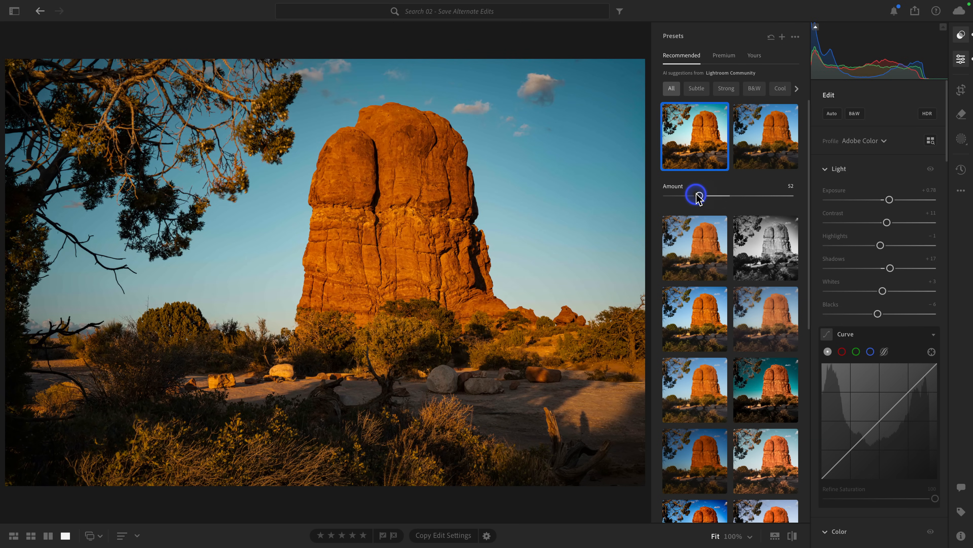
pyautogui.moveTo(697, 195); pyautogui.dragTo(738, 195)
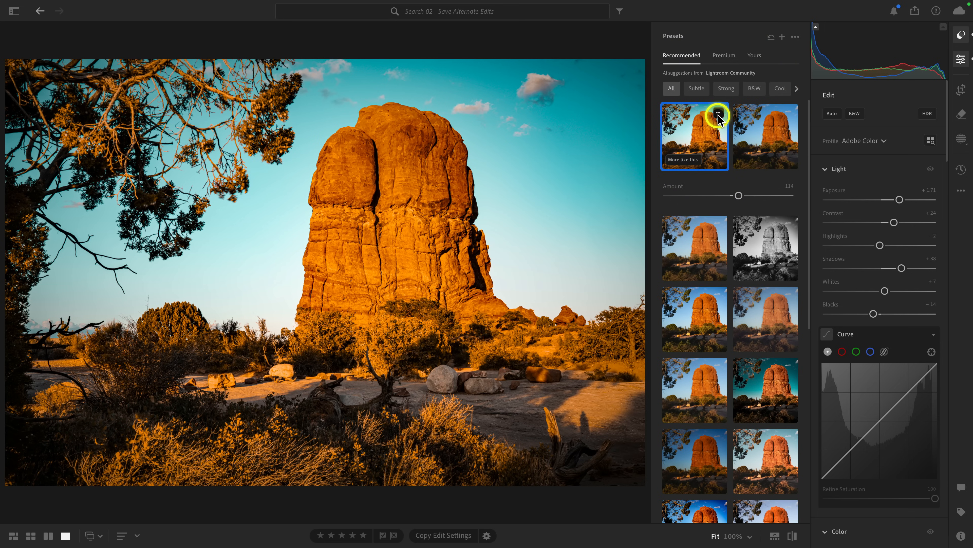
# - Save the applied preset look as a new version named 'Warm Preset'
pyautogui.click(718, 115)
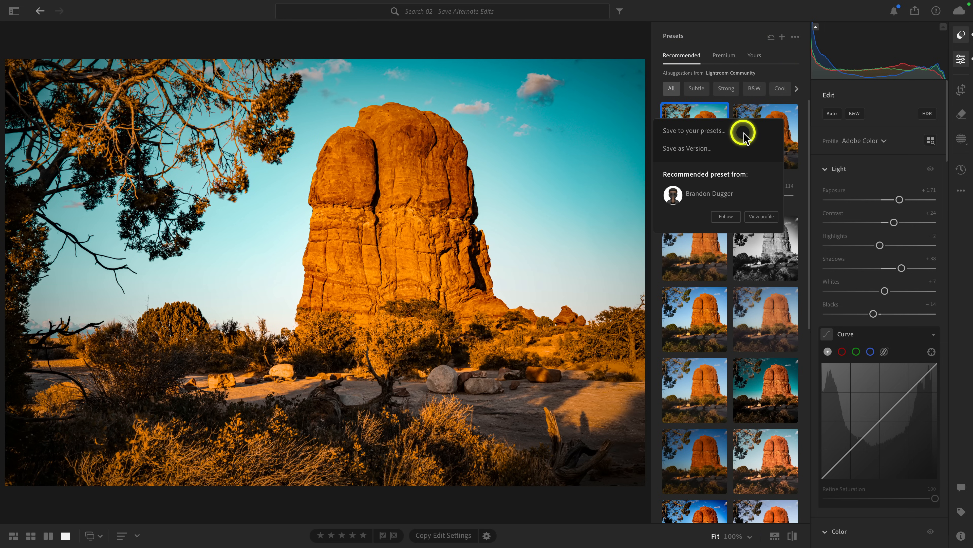
pyautogui.click(688, 148)
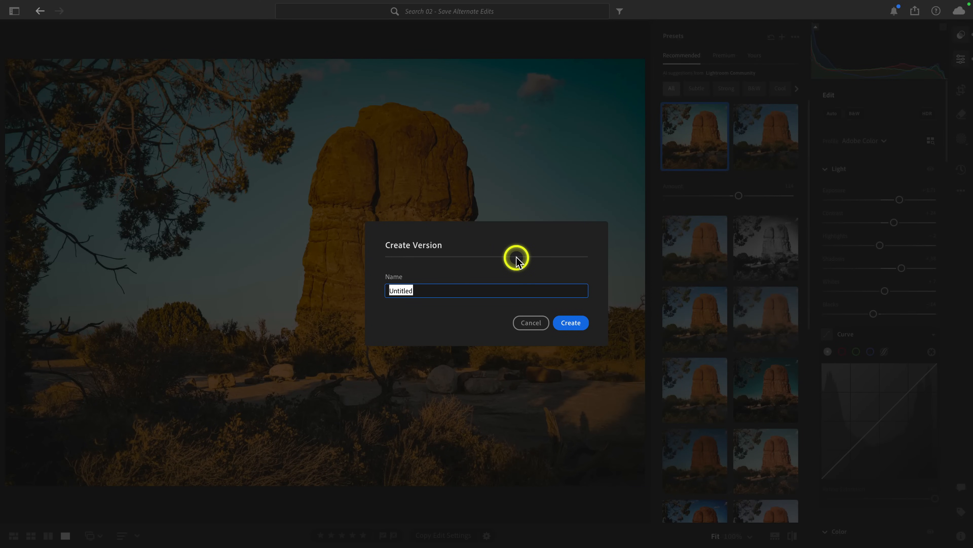
pyautogui.write('Warm')
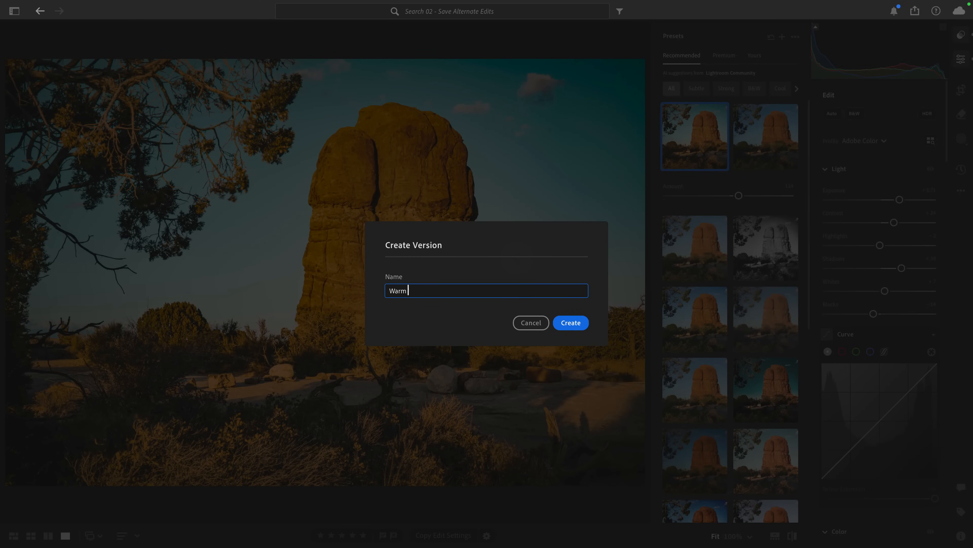
pyautogui.write('Preset')
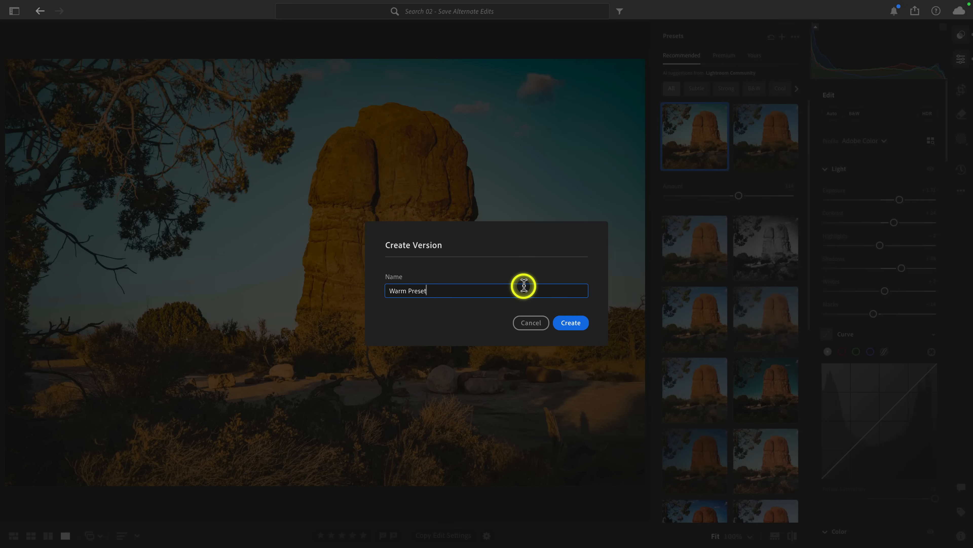
pyautogui.click(569, 323)
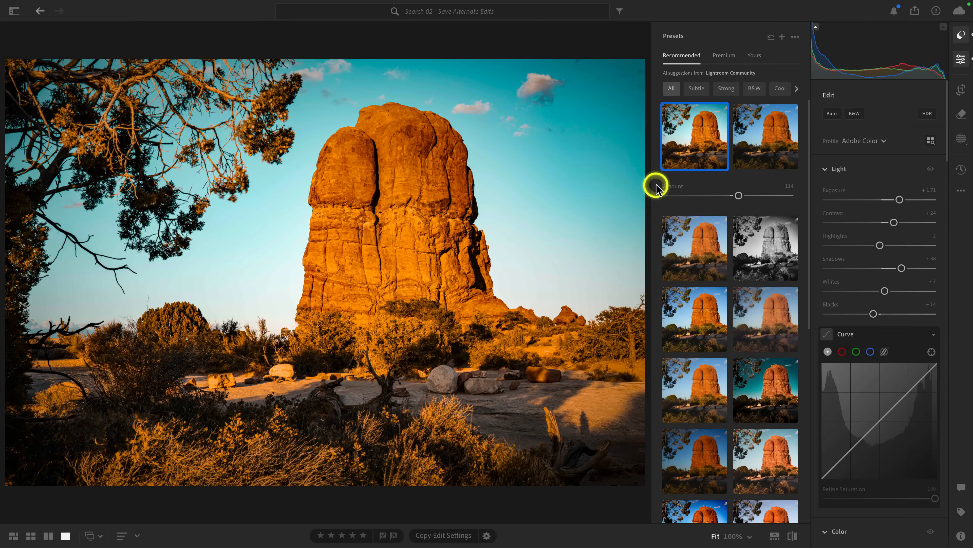
# - Reset the photo, filter Recommended presets to B&W and apply a high-contrast black-and-white preset
pyautogui.click(782, 36)
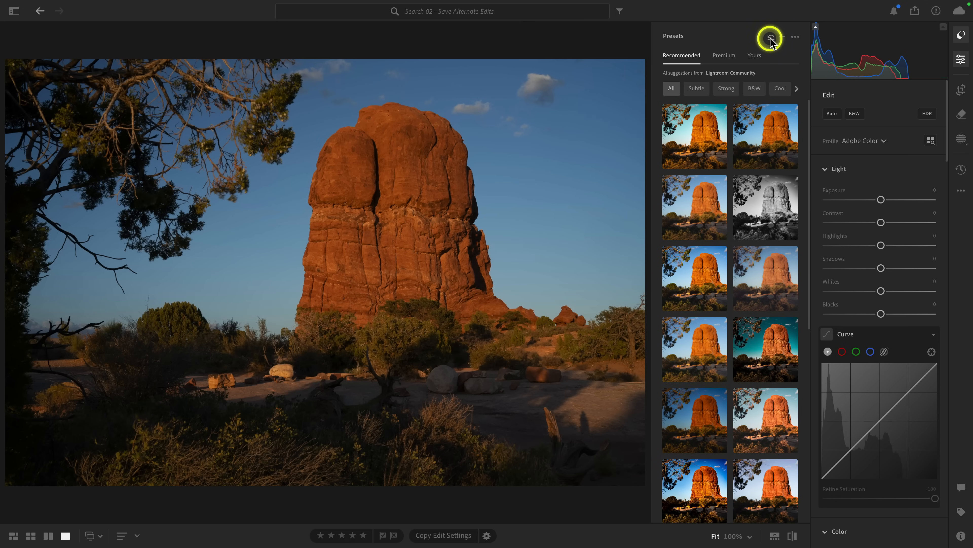
pyautogui.click(694, 206)
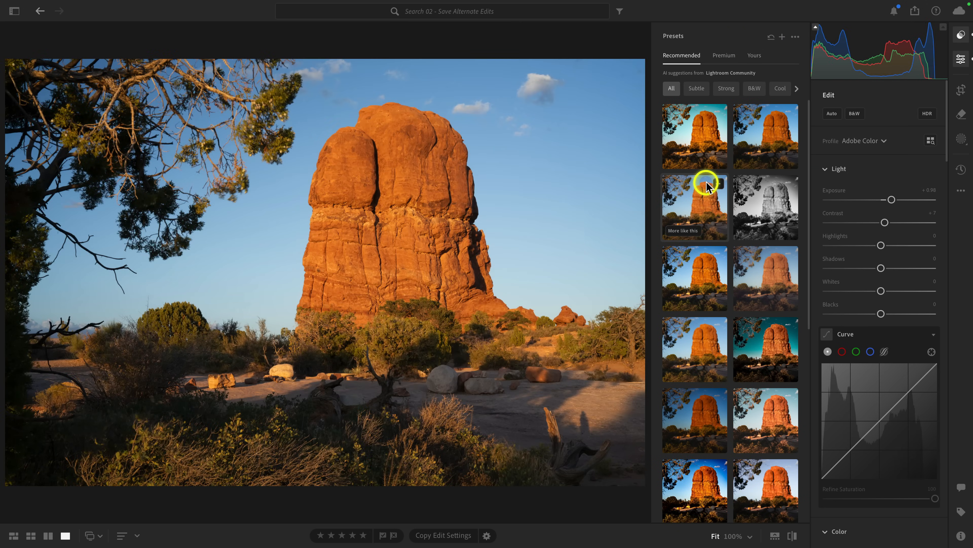
pyautogui.click(765, 207)
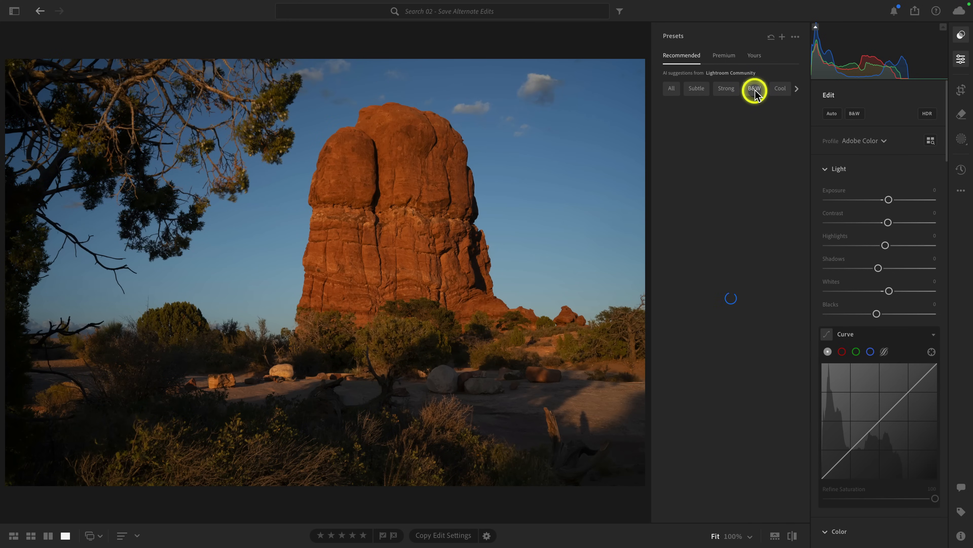
pyautogui.click(755, 88)
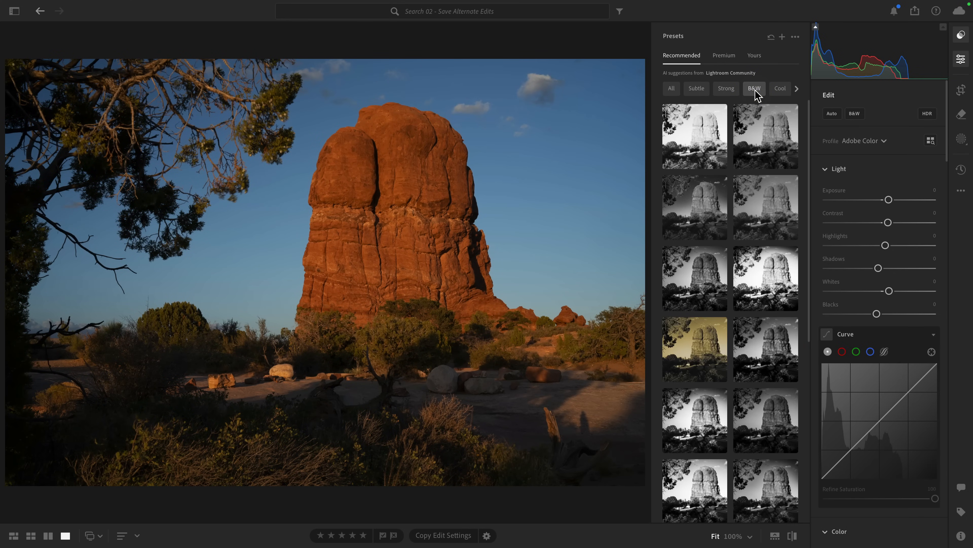
pyautogui.click(694, 207)
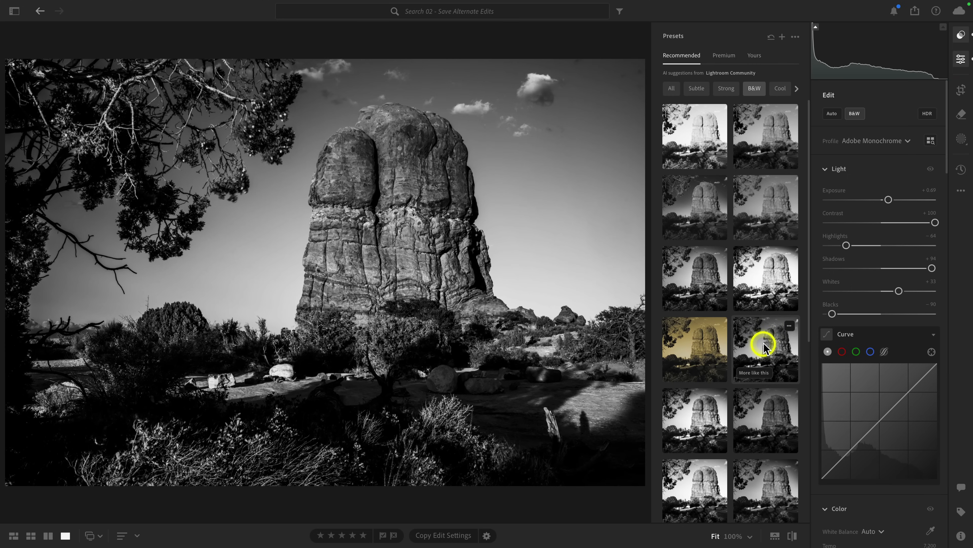
pyautogui.moveTo(755, 377)
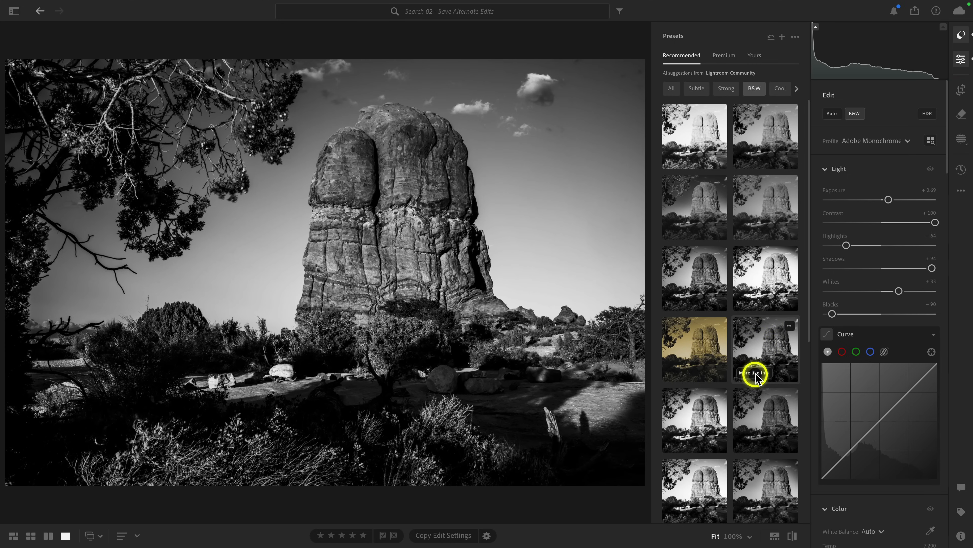
# - Find presets similar to that B&W look and apply a dark-vignetted black-and-white preset
pyautogui.click(753, 373)
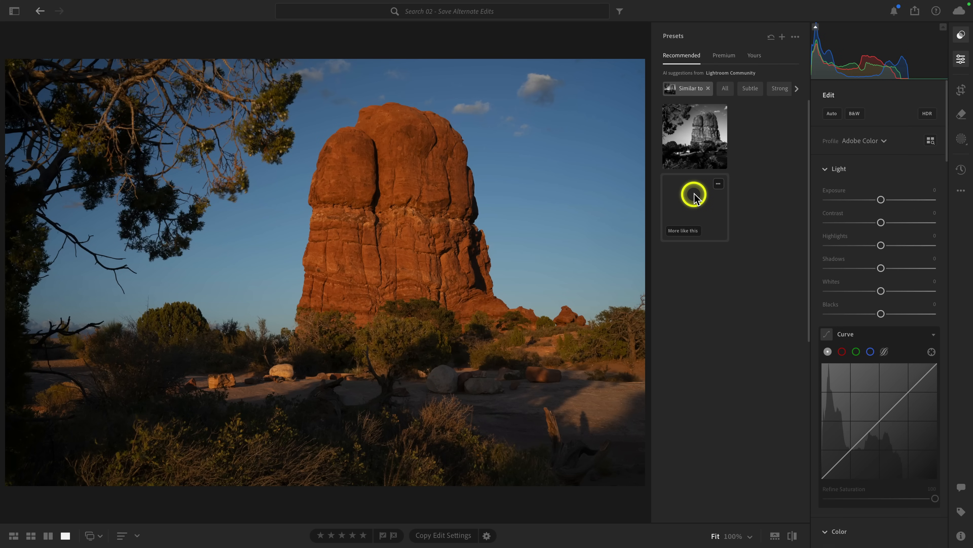
pyautogui.click(694, 136)
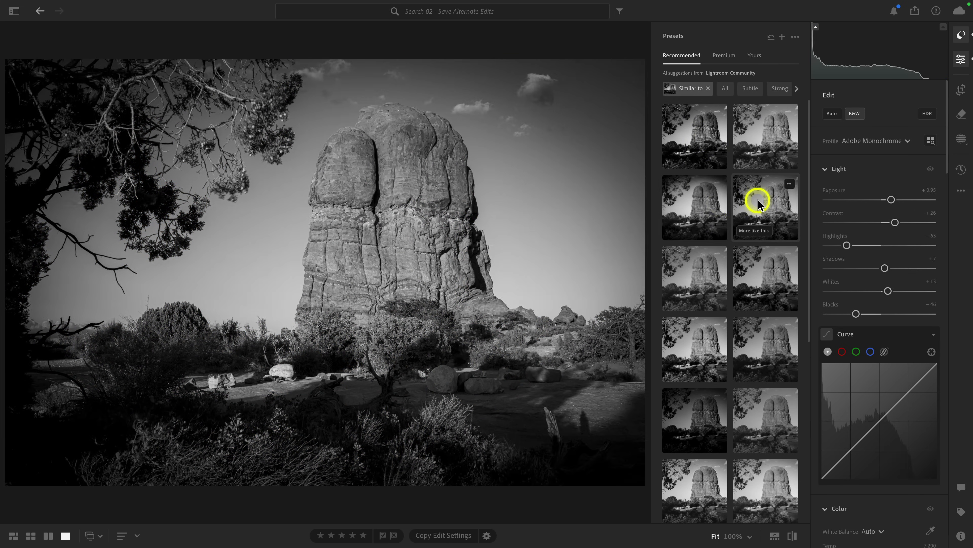
pyautogui.click(693, 207)
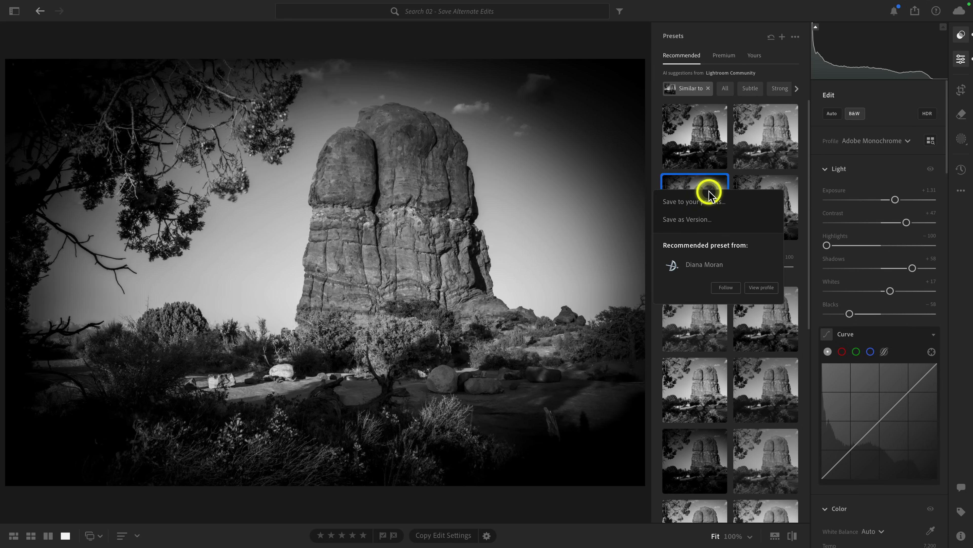
# - Save the black-and-white look as a new version named 'B&W Preset'
pyautogui.click(686, 218)
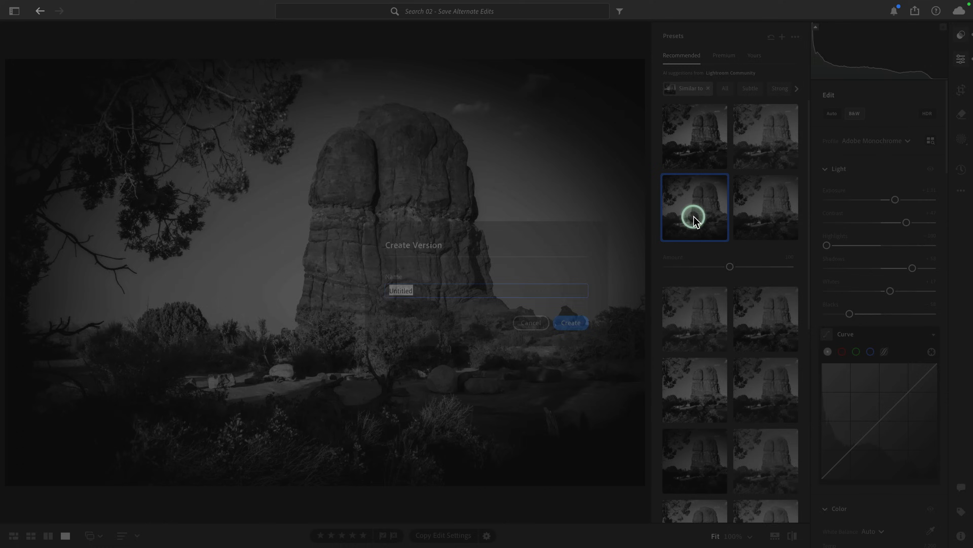
pyautogui.write('B&')
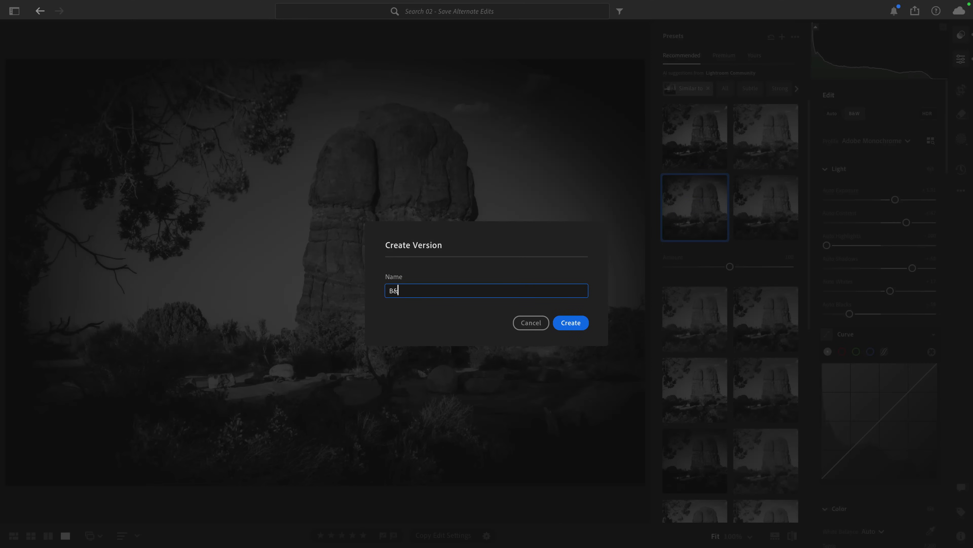
pyautogui.click(570, 323)
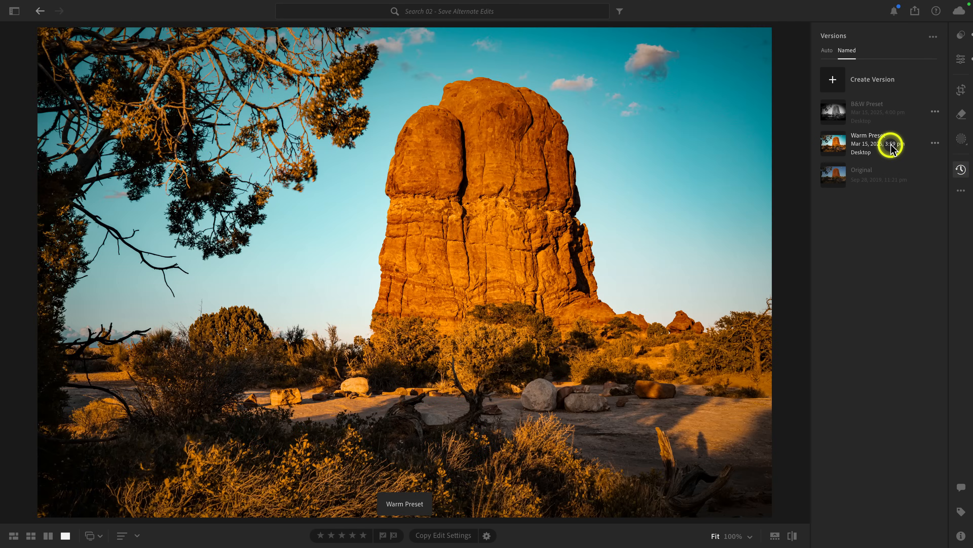
pyautogui.click(869, 111)
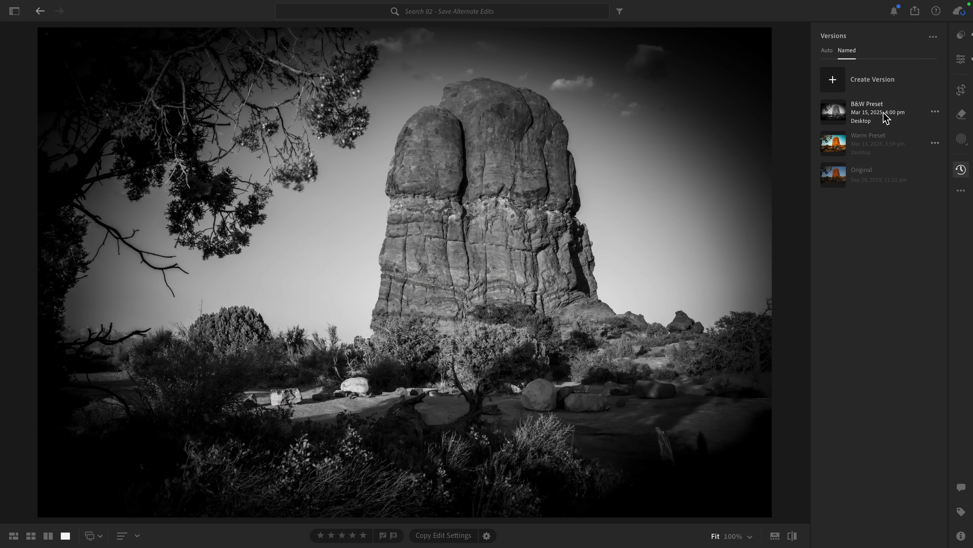
pyautogui.click(875, 143)
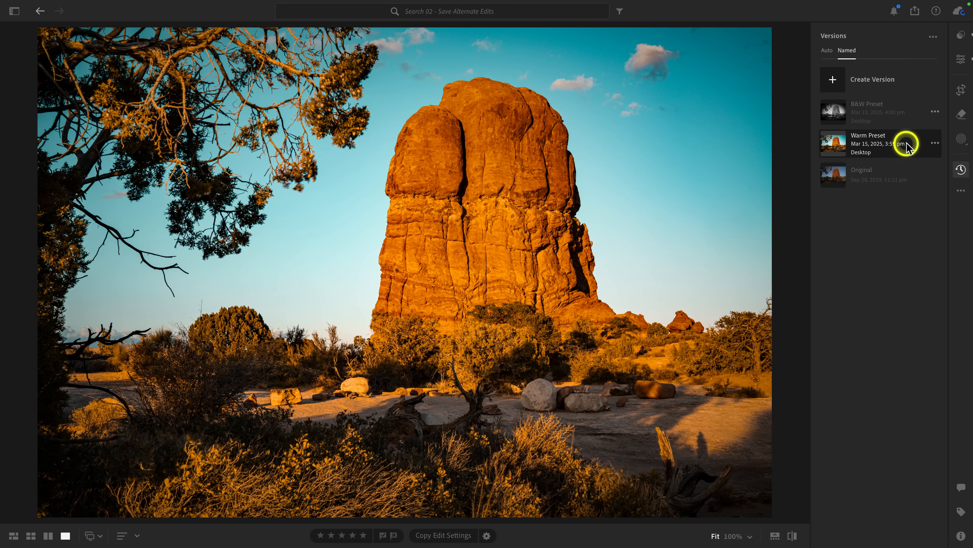
pyautogui.click(962, 65)
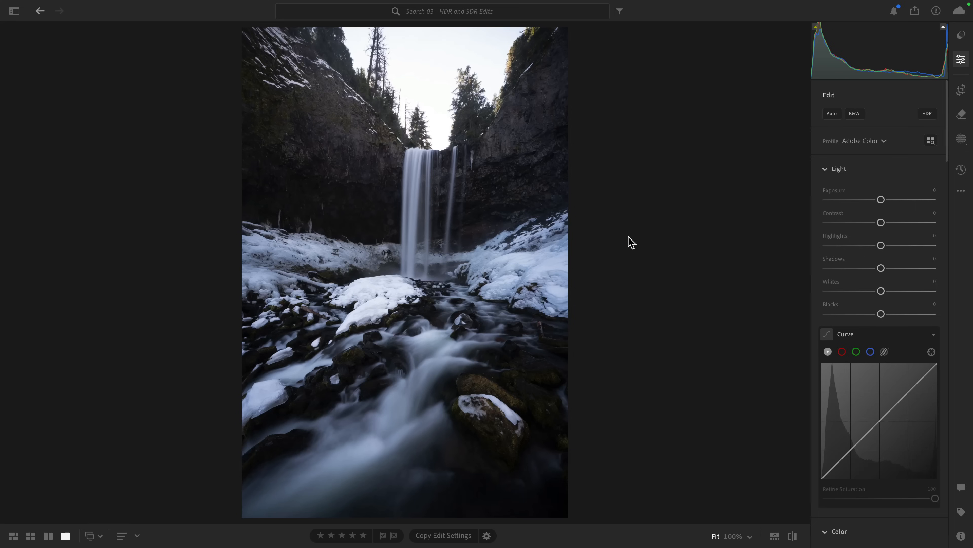
# - Set the waterfall photo's color profile to Adaptive Color
pyautogui.click(644, 181)
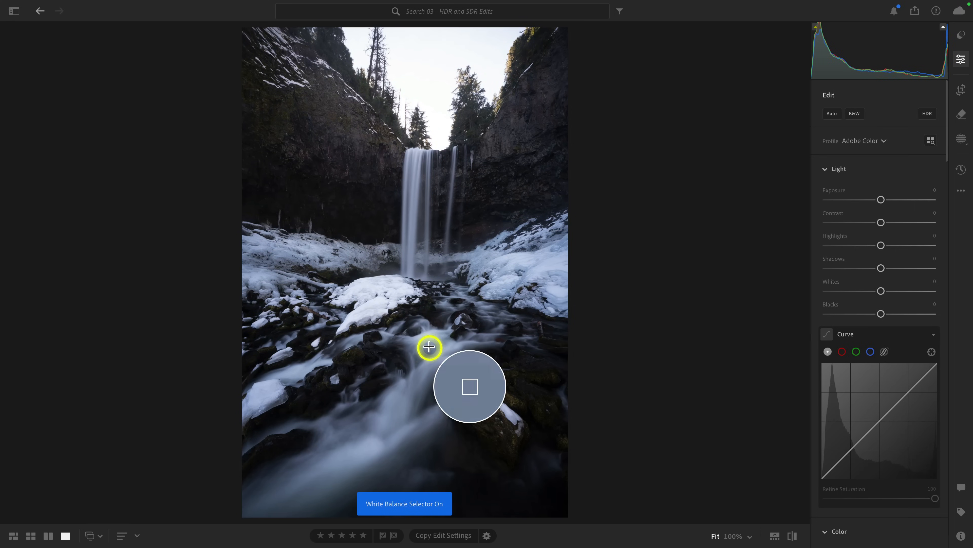
pyautogui.click(862, 141)
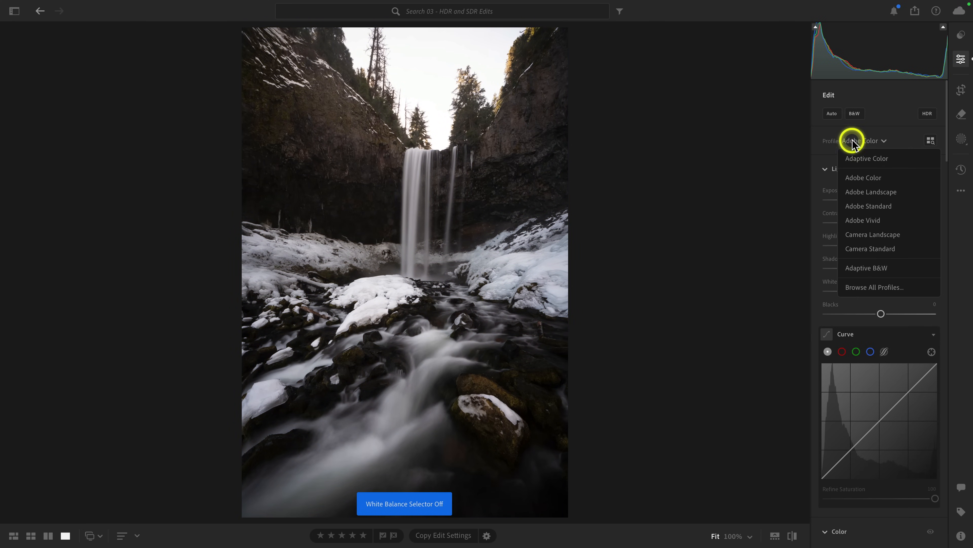
pyautogui.click(867, 158)
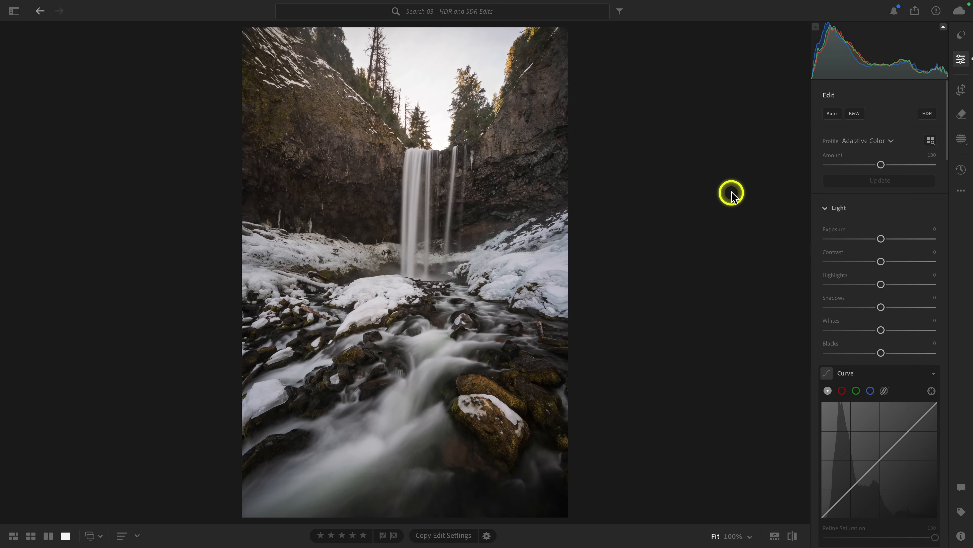
pyautogui.moveTo(917, 257)
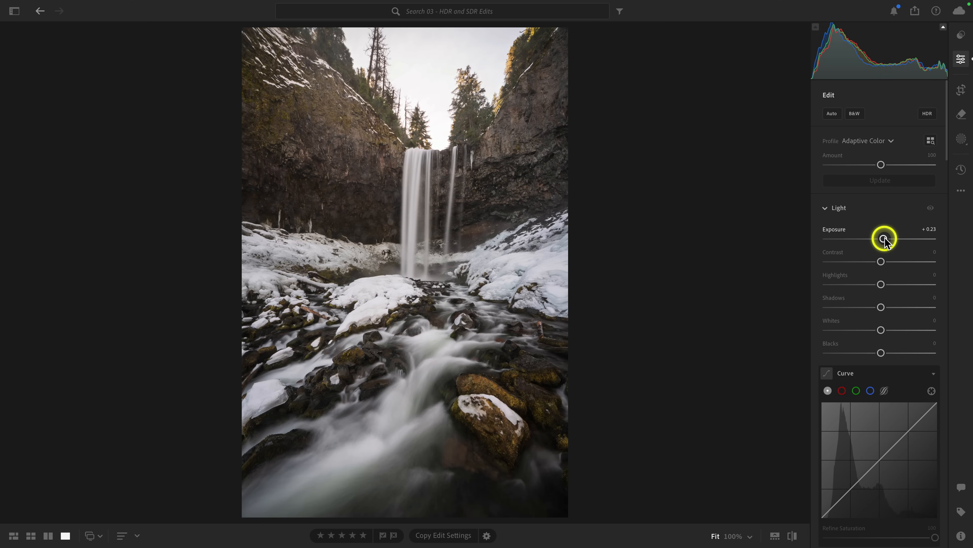
pyautogui.moveTo(738, 257)
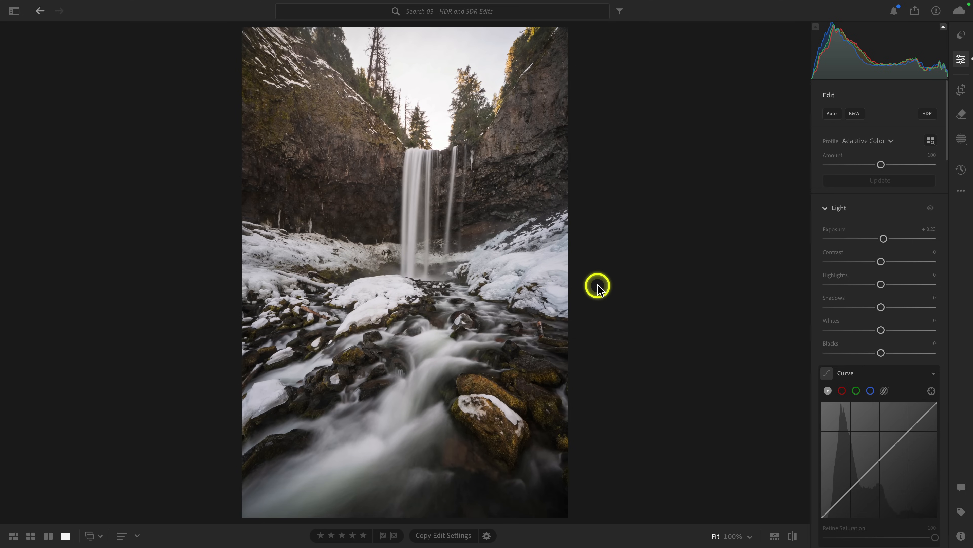
pyautogui.moveTo(511, 227)
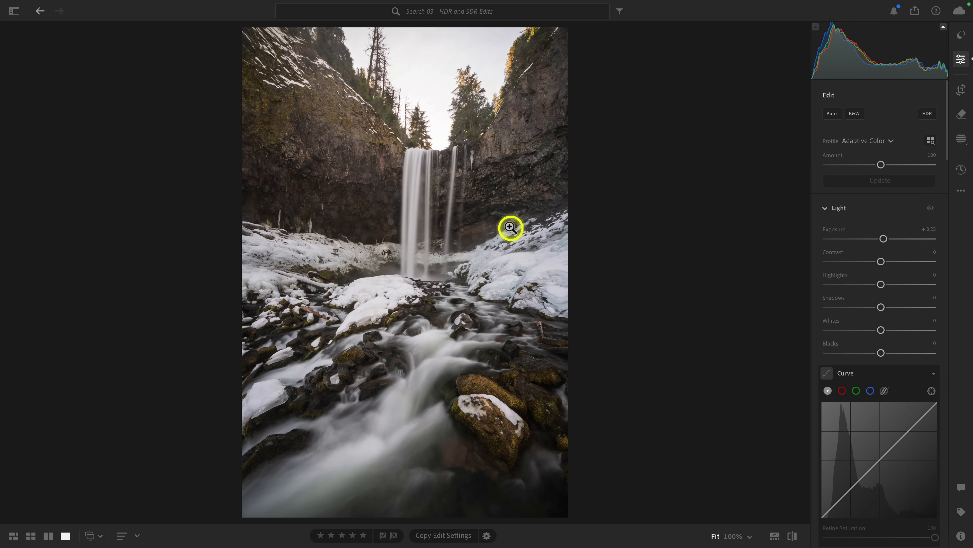
pyautogui.moveTo(448, 257)
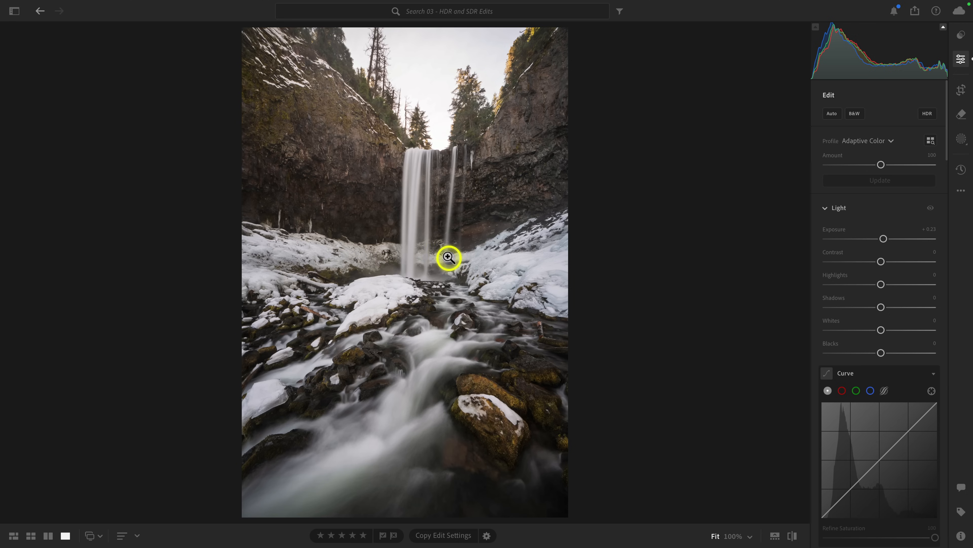
pyautogui.moveTo(495, 244)
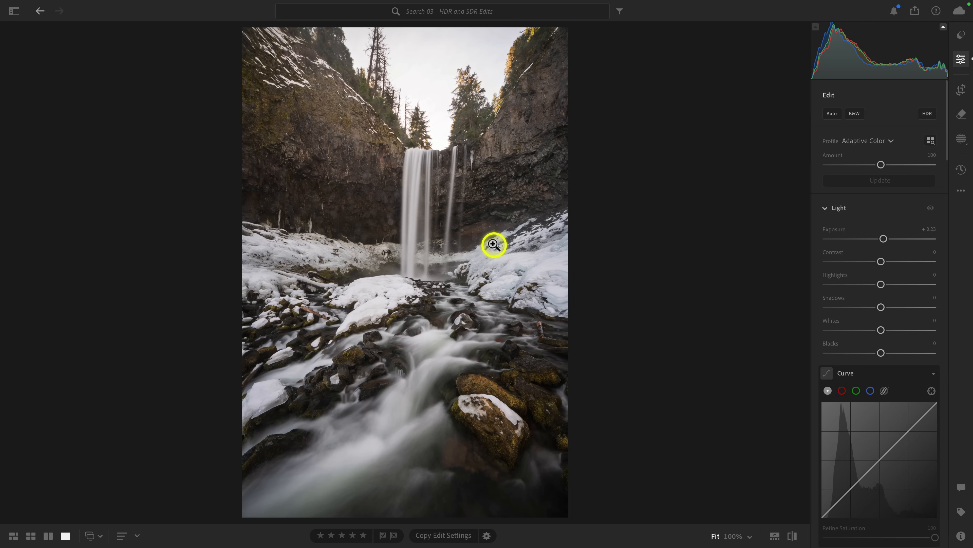
pyautogui.moveTo(516, 212)
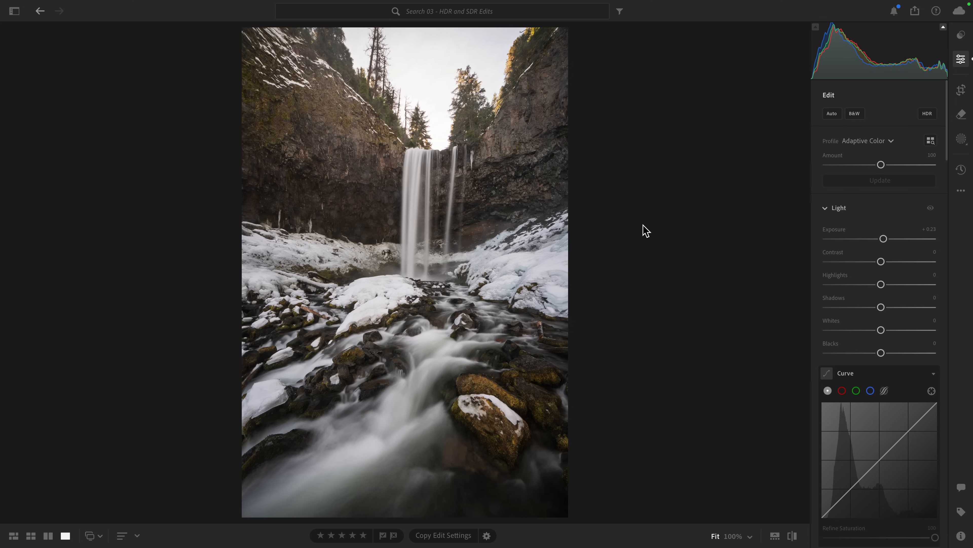
# - Create a named version of the waterfall edit called '2025 SDR Edit'
pyautogui.click(960, 171)
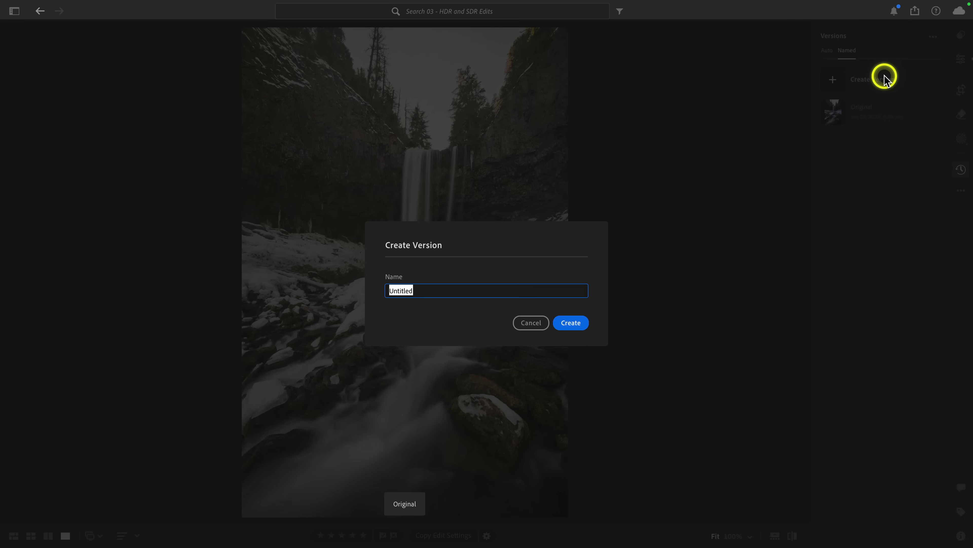
pyautogui.write('SDR Edit')
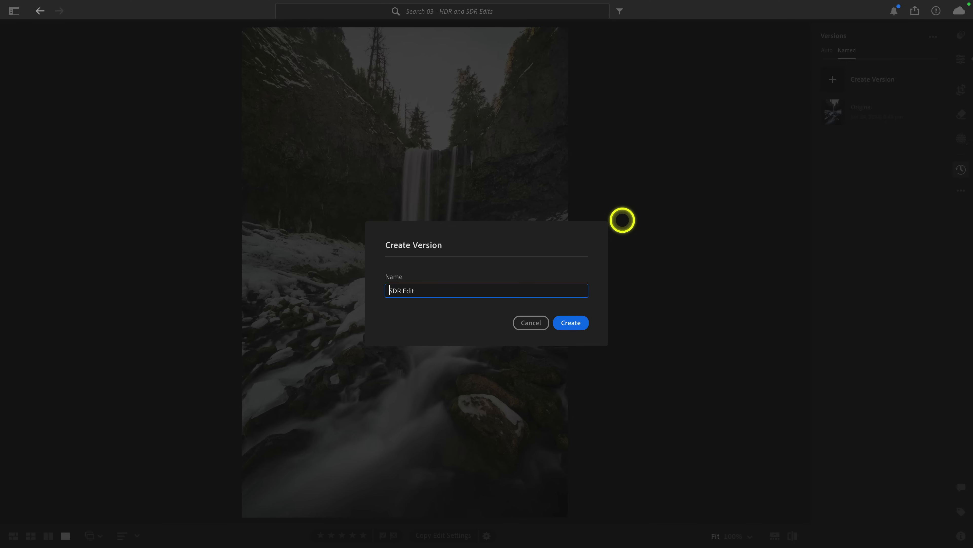
pyautogui.write('2025')
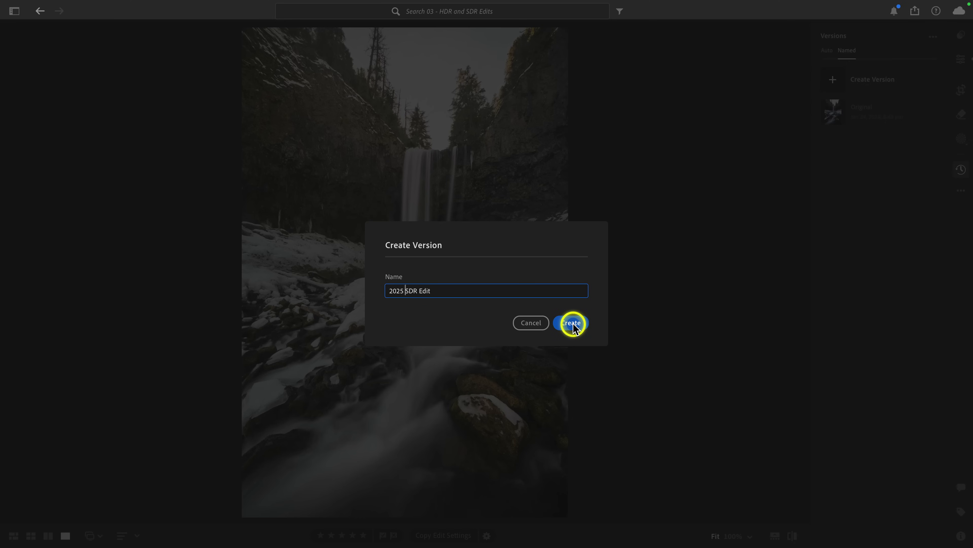
pyautogui.click(570, 323)
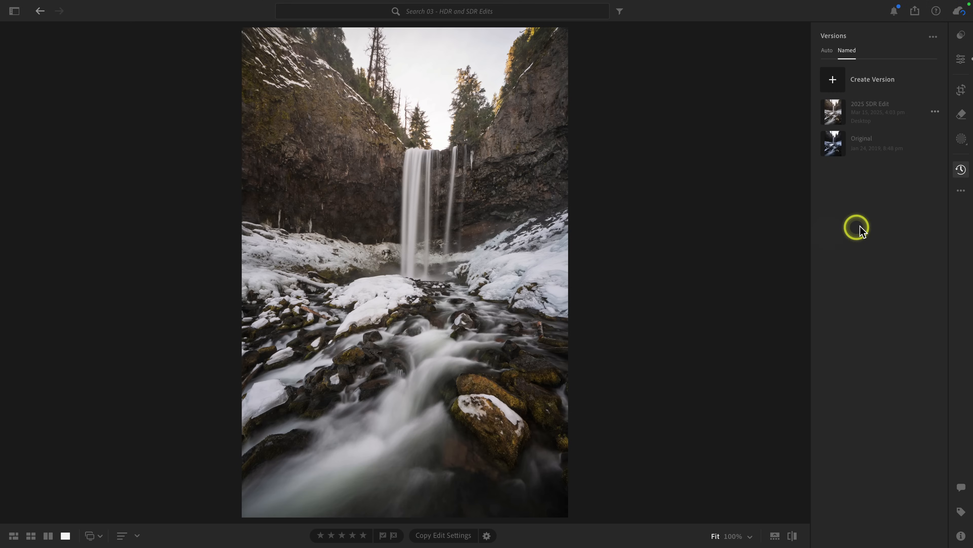
# - Return to the Edit panel and switch the waterfall photo into HDR editing mode
pyautogui.click(961, 58)
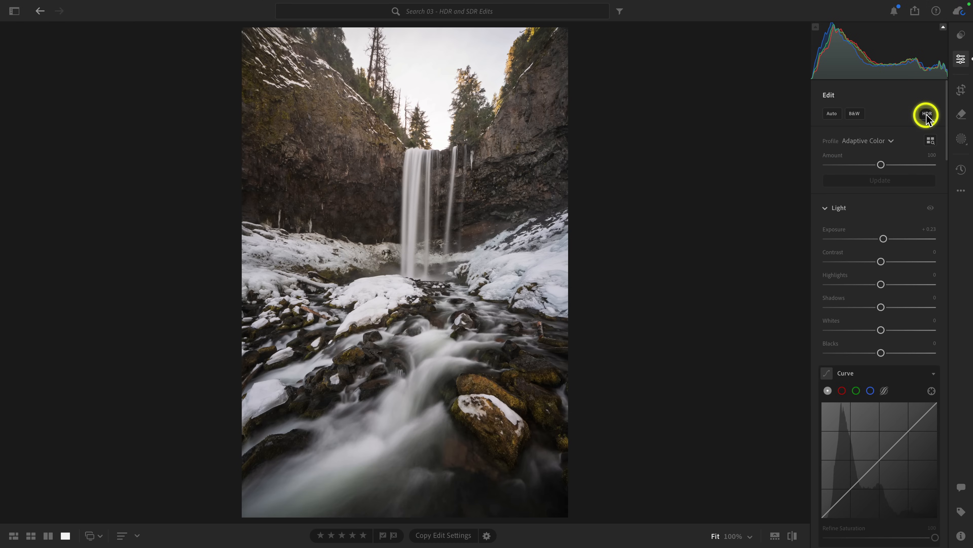
pyautogui.click(926, 113)
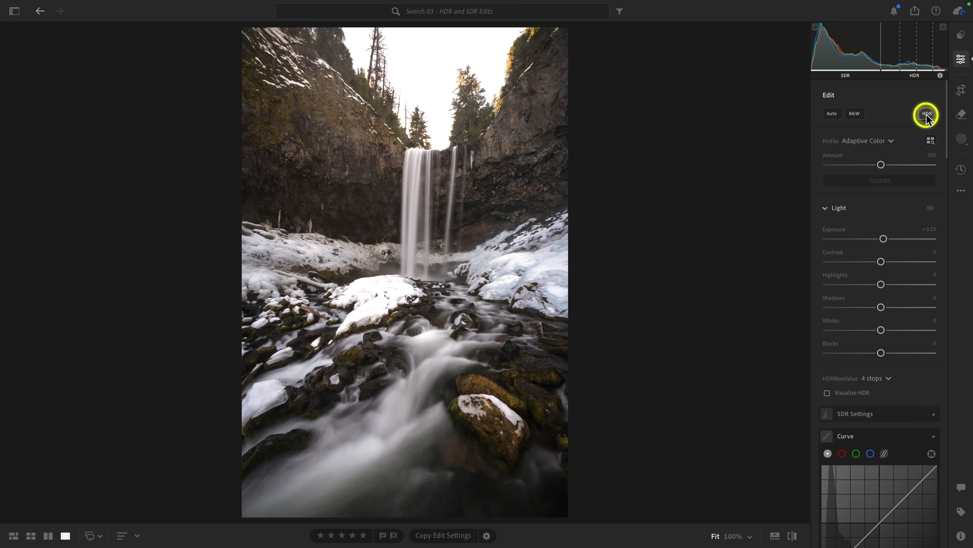
pyautogui.moveTo(454, 83)
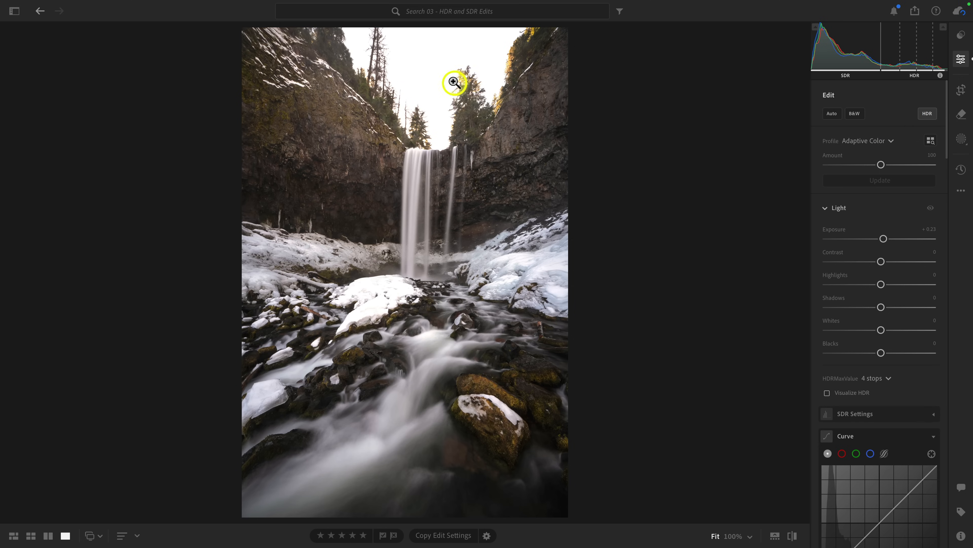
pyautogui.moveTo(399, 86)
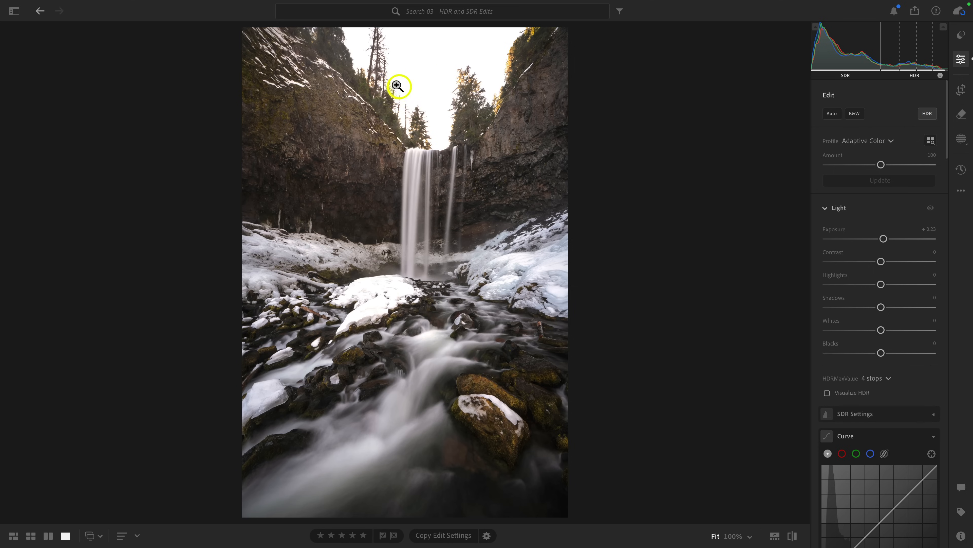
pyautogui.moveTo(406, 94)
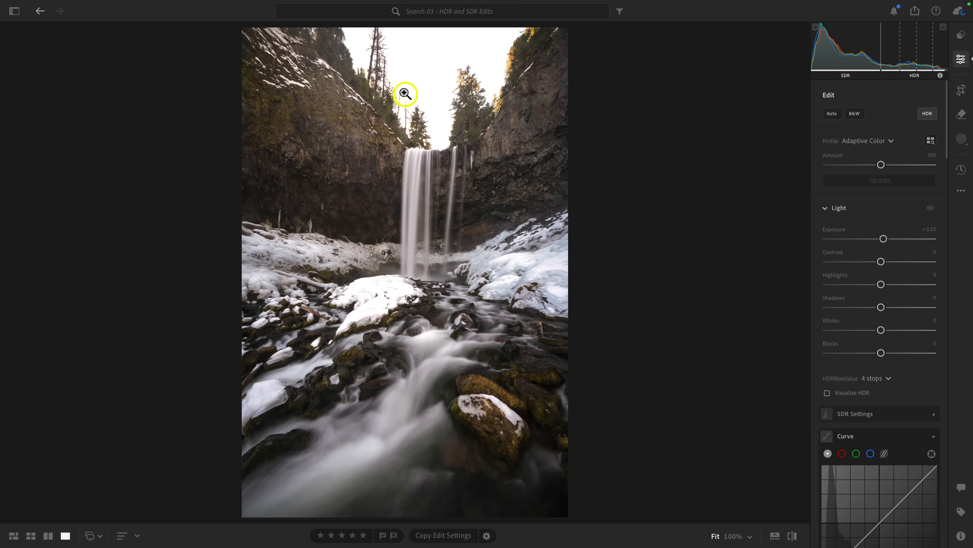
pyautogui.moveTo(508, 85)
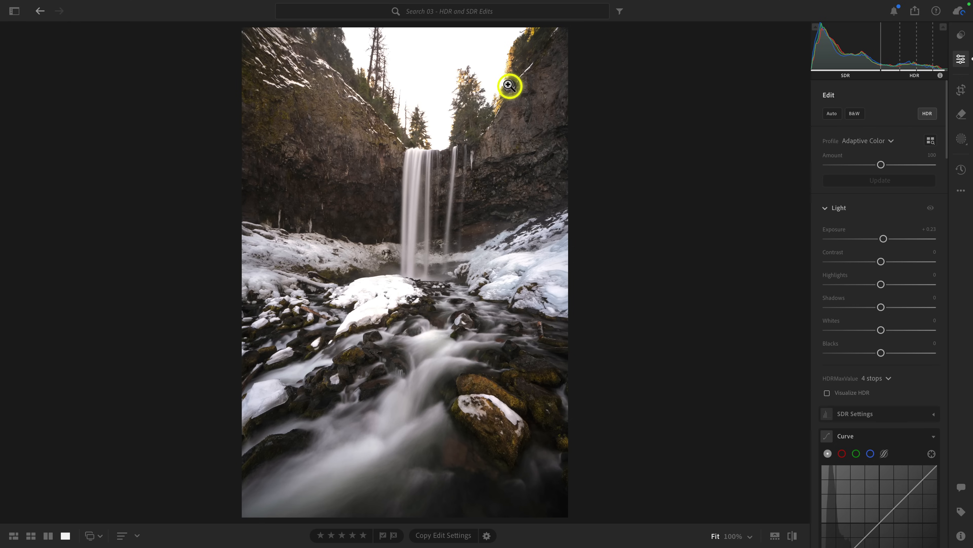
pyautogui.moveTo(426, 103)
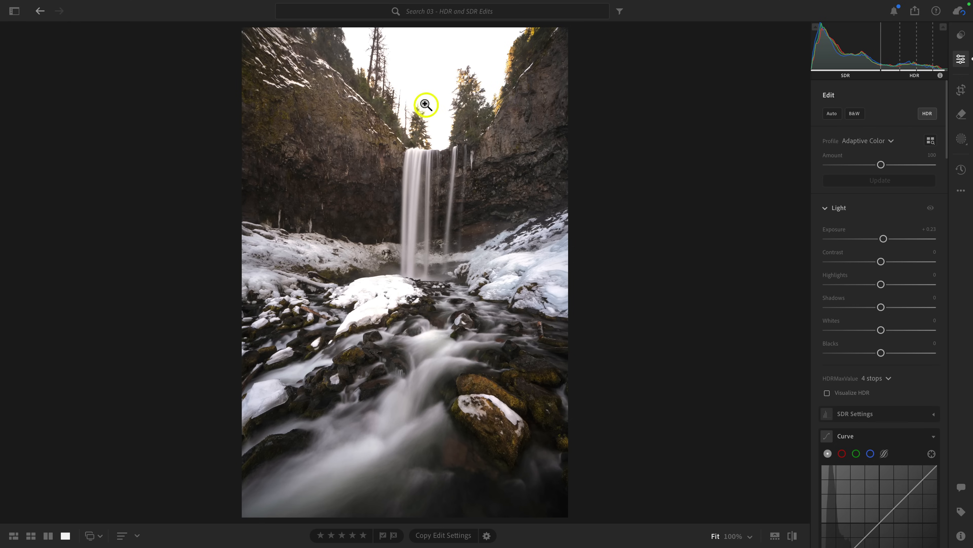
pyautogui.moveTo(428, 121)
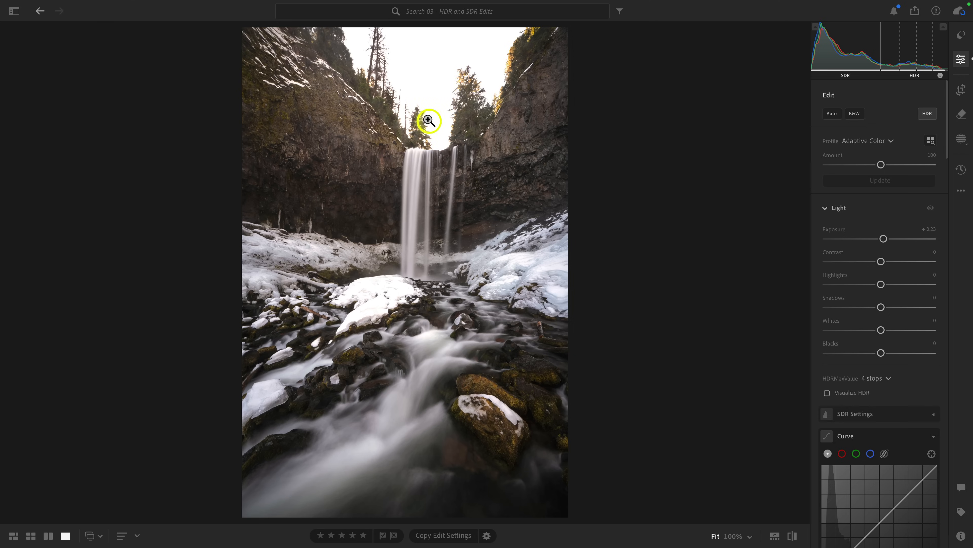
pyautogui.moveTo(618, 84)
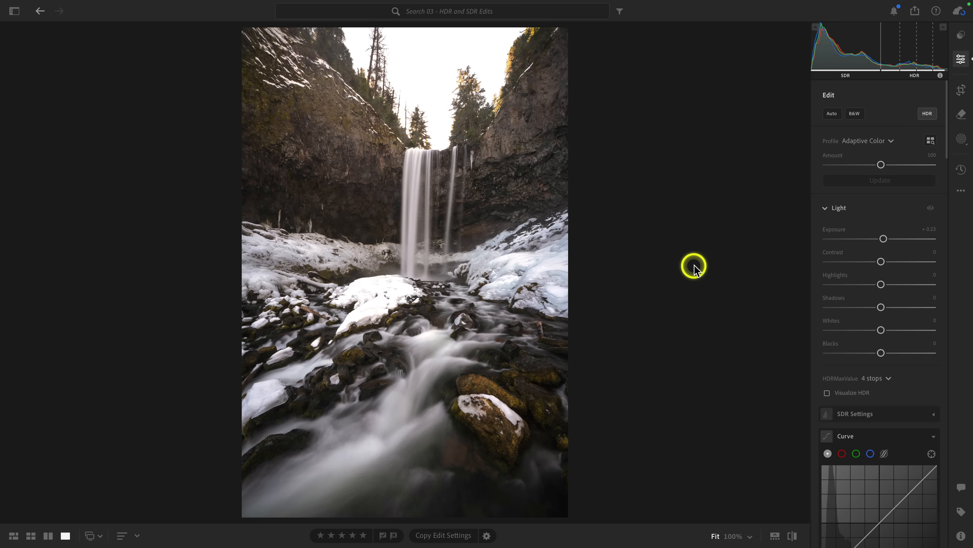
pyautogui.moveTo(657, 273)
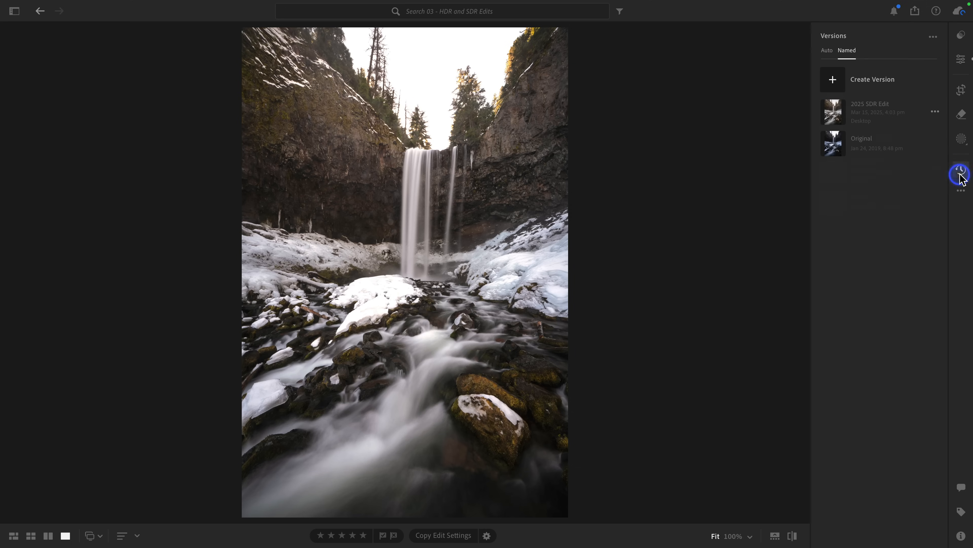
# - Create a named version of the HDR edit called '2025 HDR Edit'
pyautogui.click(873, 80)
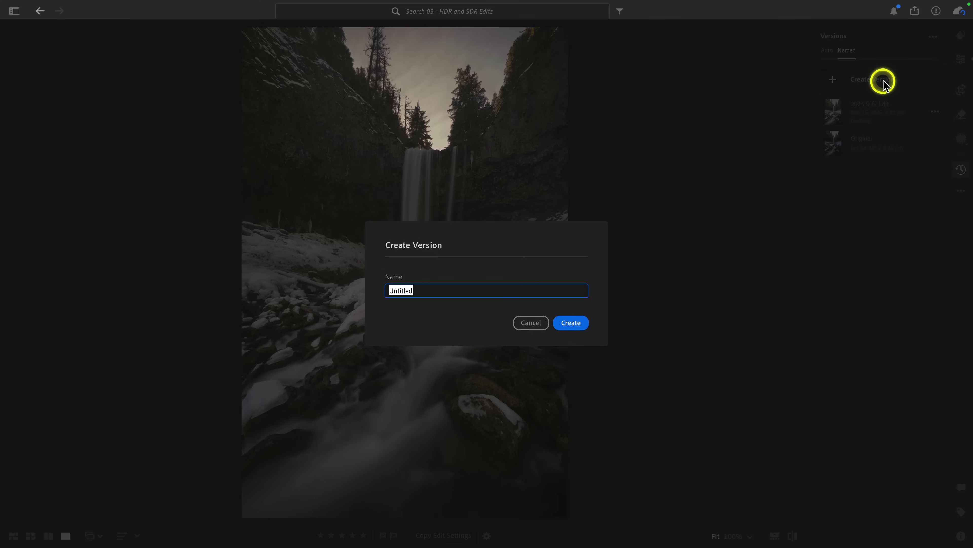
pyautogui.write('2025 HDR')
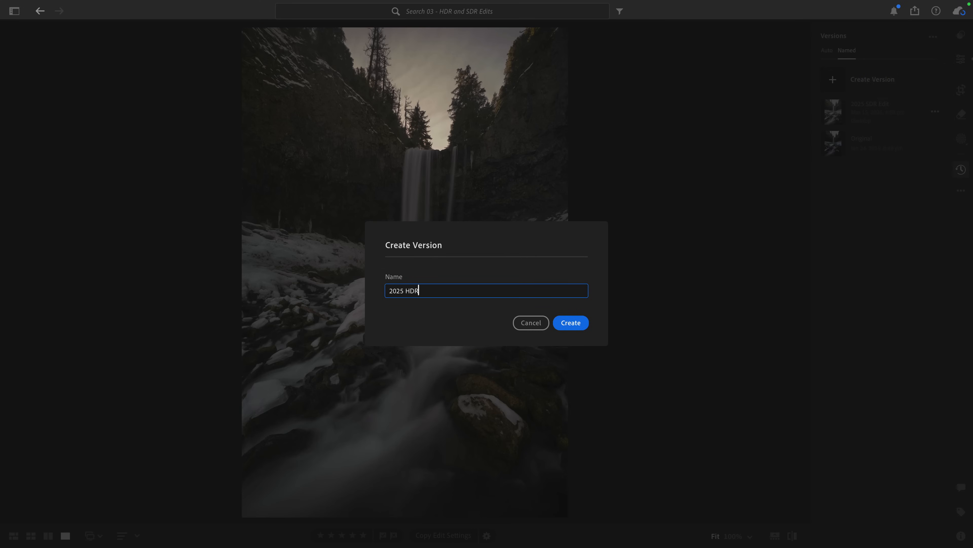
pyautogui.click(570, 323)
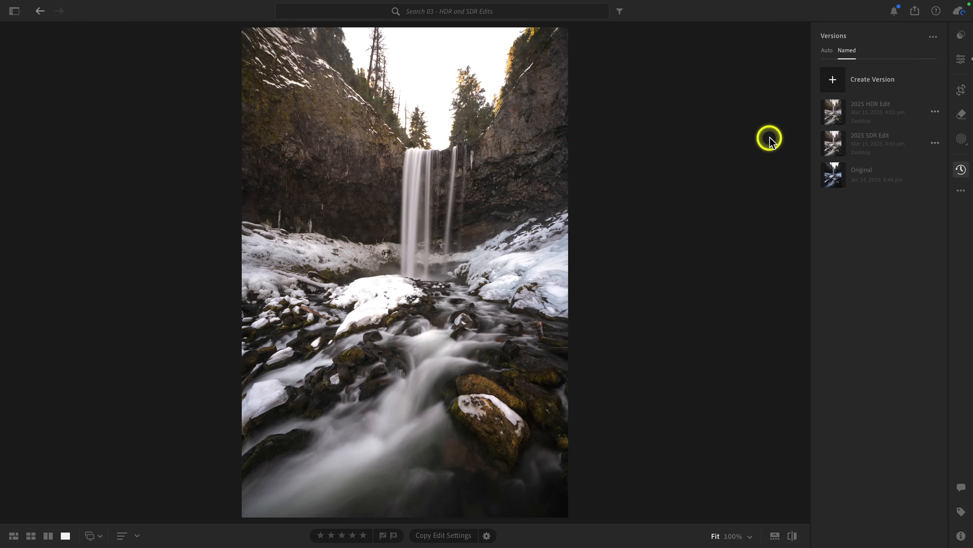
pyautogui.moveTo(847, 115)
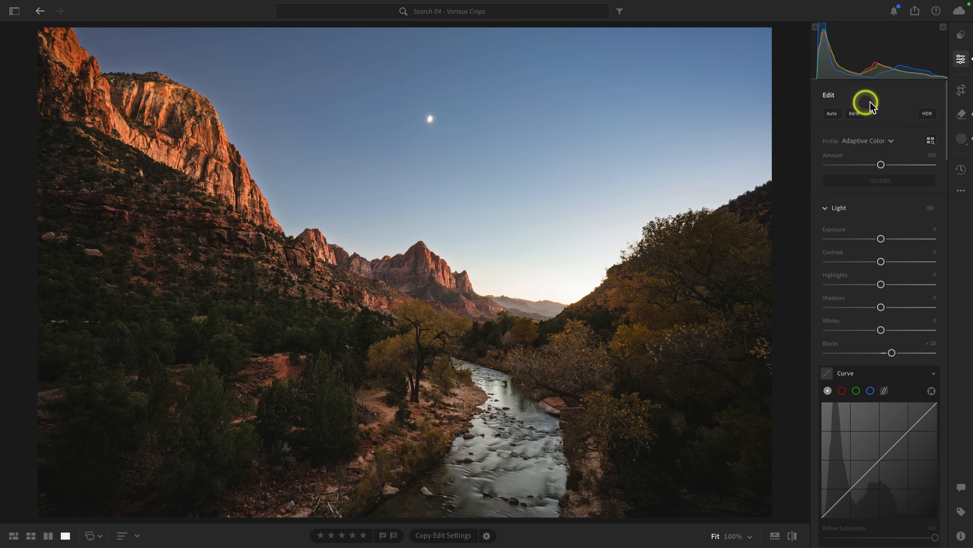
# - Crop the Zion photo to a 1 x 1 square repositioned over the canyon
pyautogui.click(958, 90)
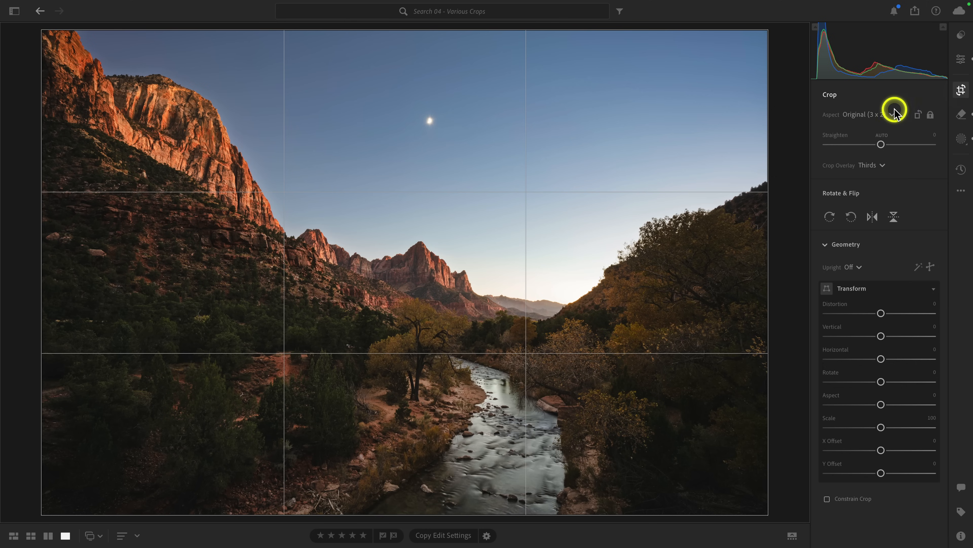
pyautogui.click(872, 114)
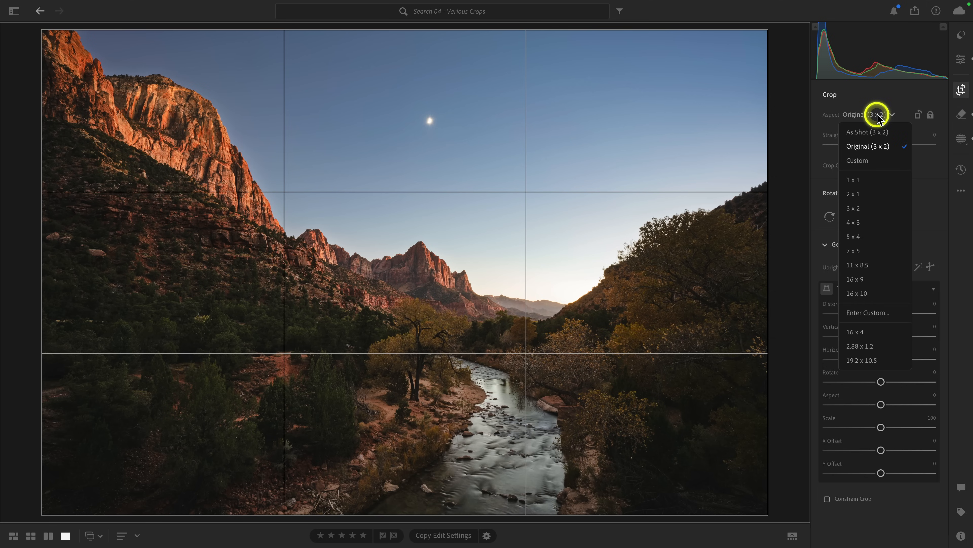
pyautogui.click(854, 179)
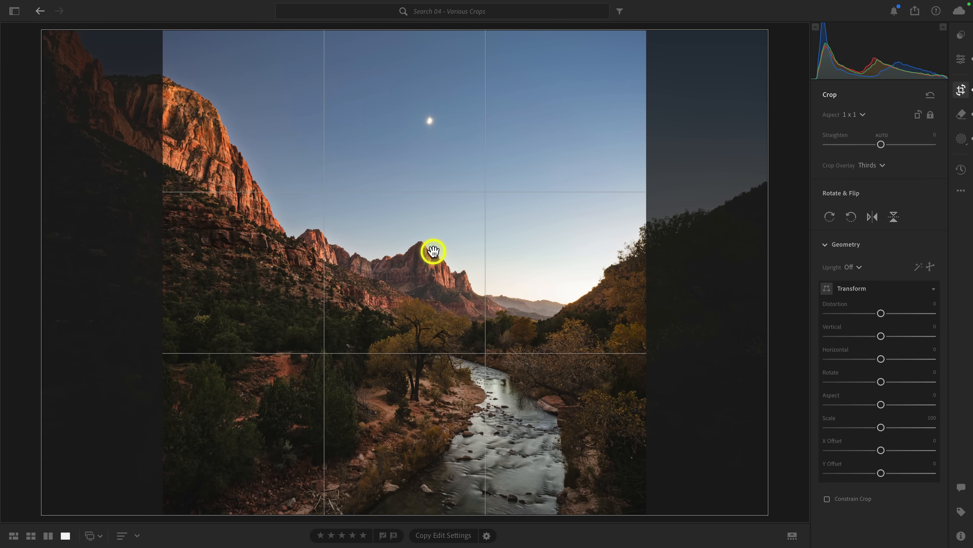
pyautogui.moveTo(433, 252); pyautogui.dragTo(413, 29)
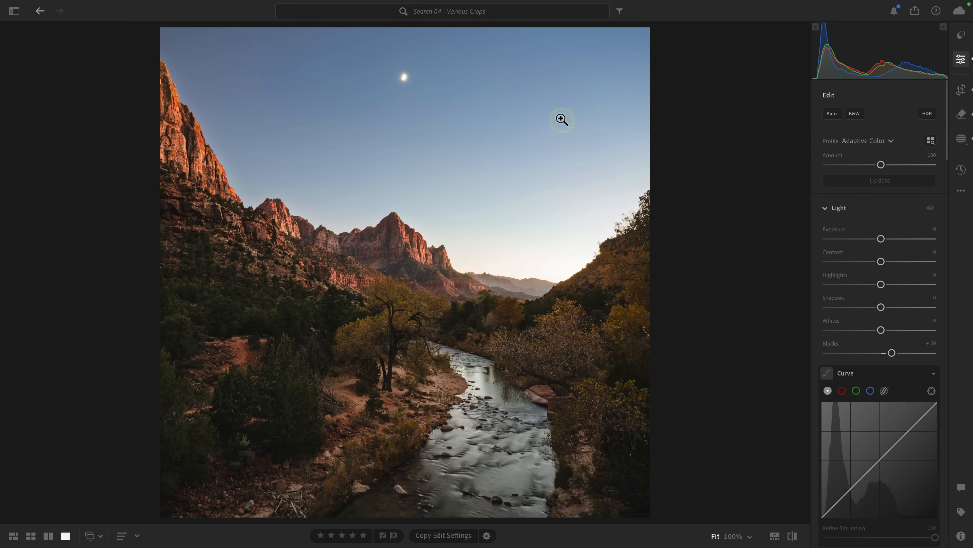
# - Save the square crop as a named version called 'Square Crop'
pyautogui.click(959, 171)
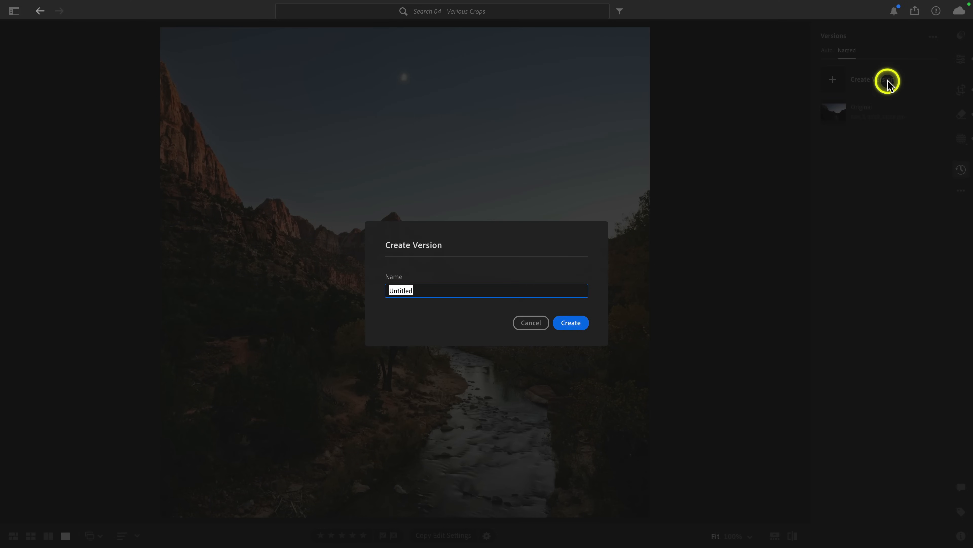
pyautogui.write('Square Crop')
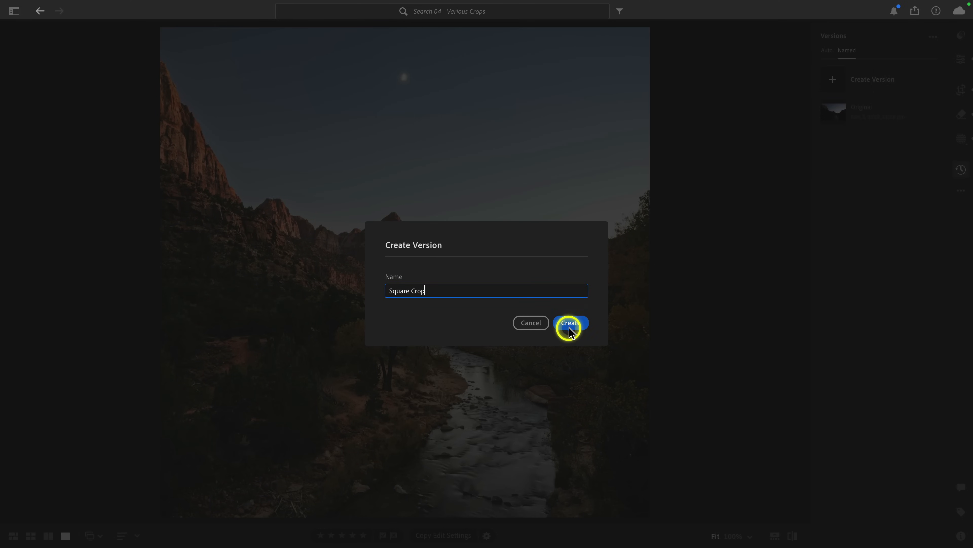
pyautogui.click(568, 323)
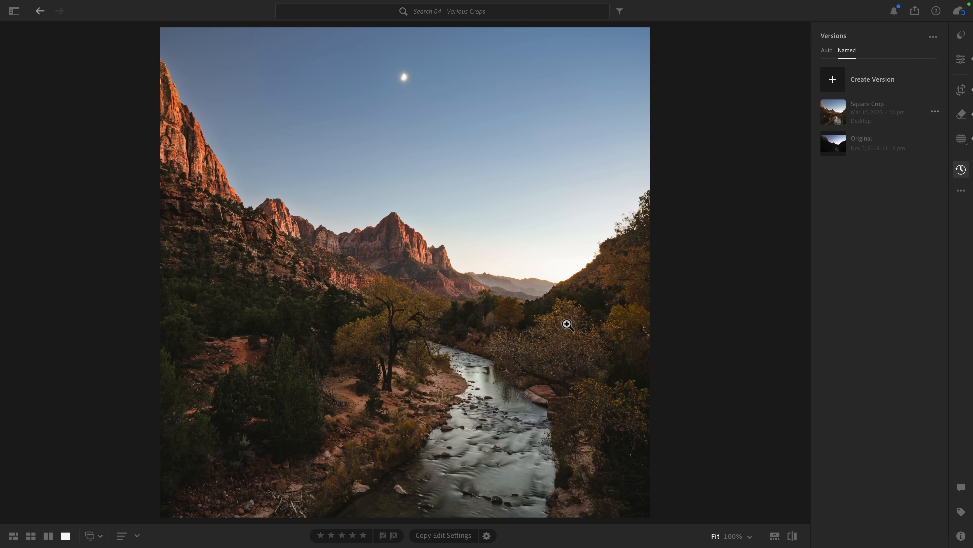
# - Recrop the Zion photo to a 4 x 5 portrait ratio and save it as version '4x5 Crop'
pyautogui.click(961, 91)
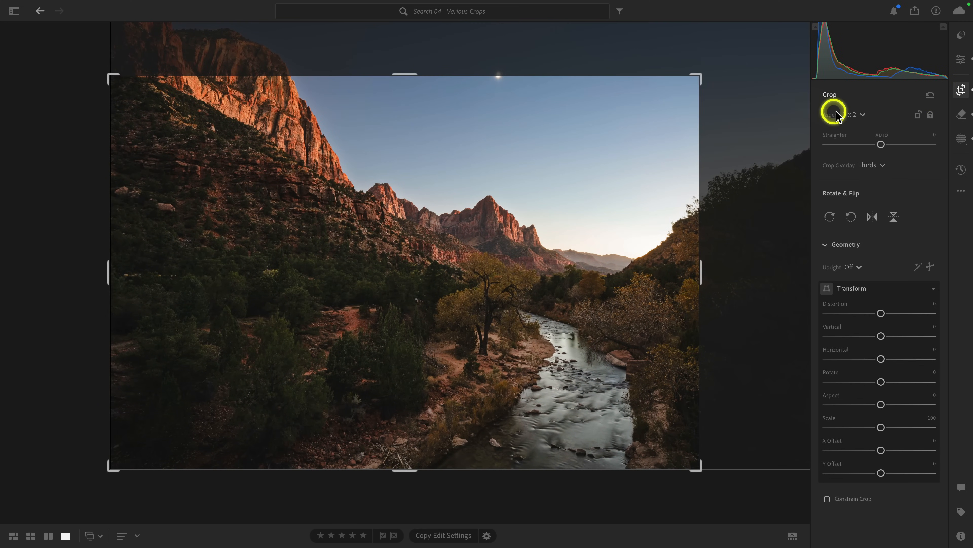
pyautogui.click(847, 114)
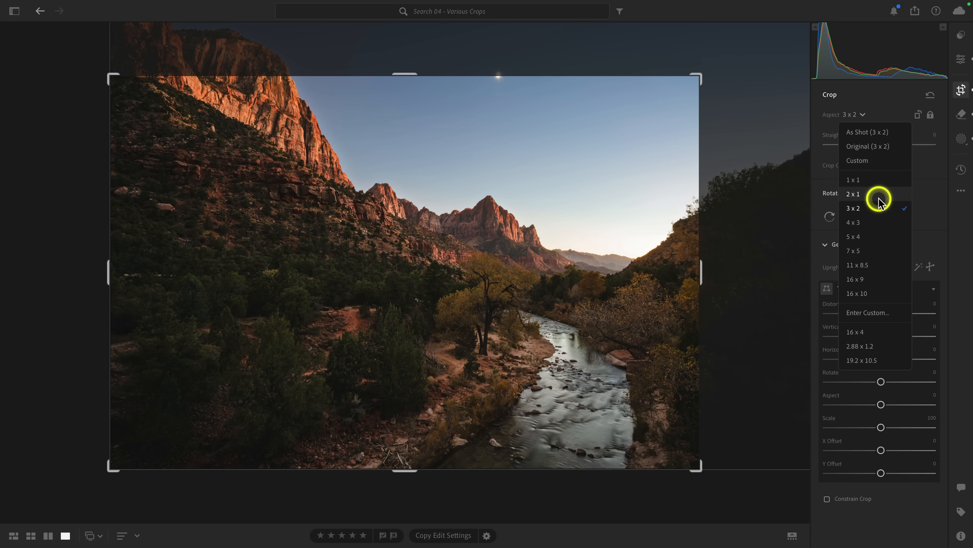
pyautogui.click(854, 237)
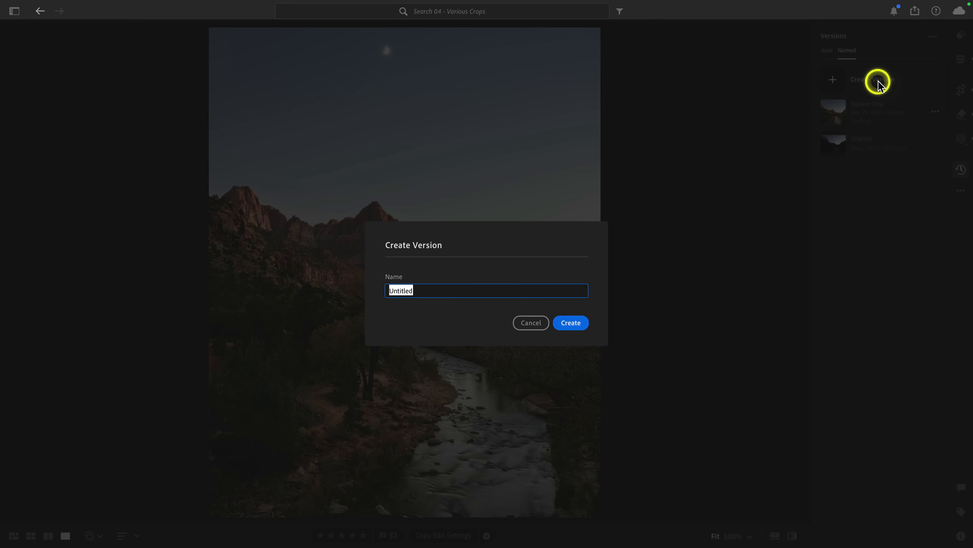
pyautogui.write('4x5 Crop')
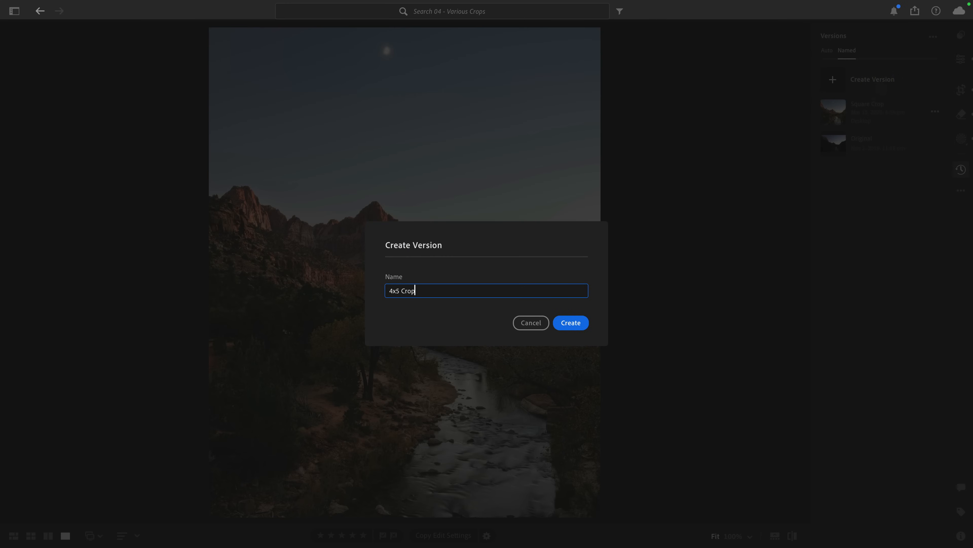
pyautogui.click(570, 323)
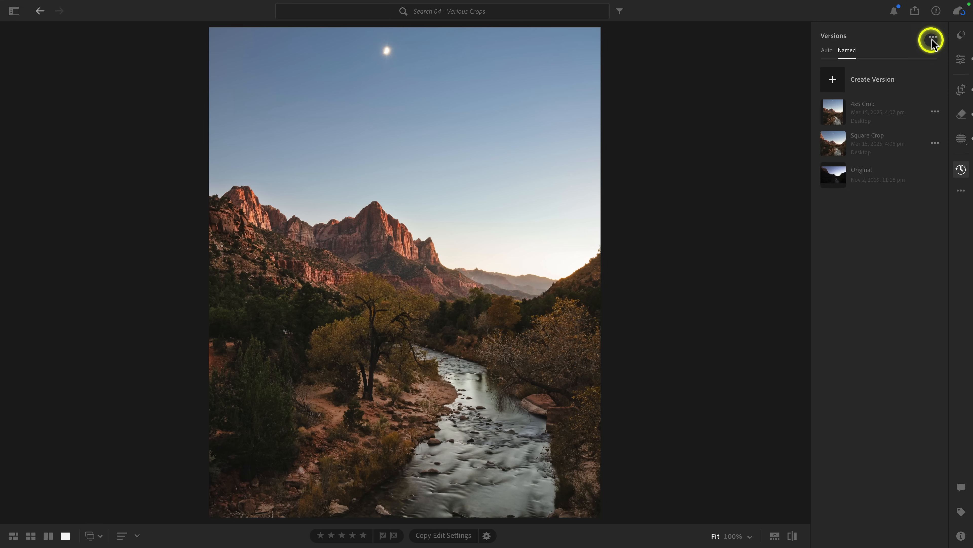
# - Export All Named Versions of the Zion photo as JPG (Large) from the Versions ... menu
pyautogui.click(934, 41)
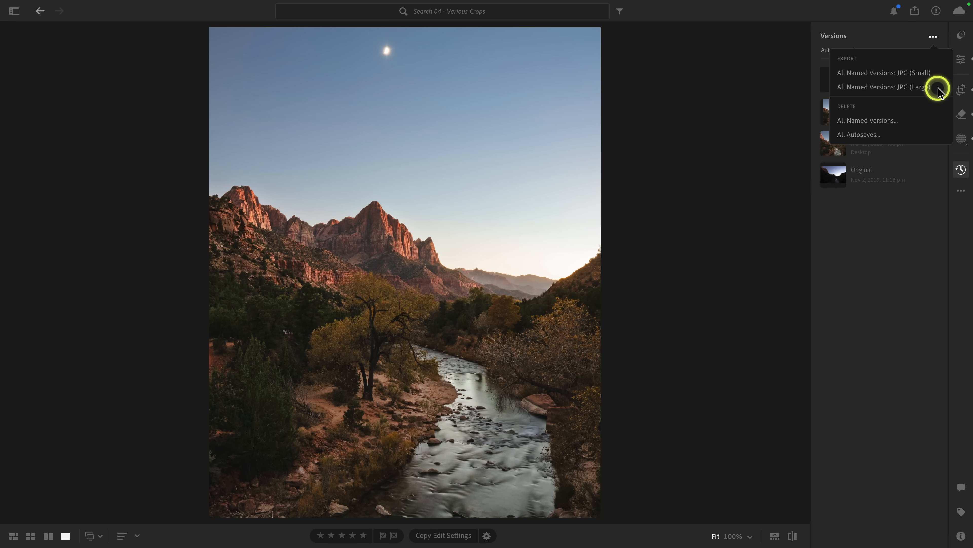
pyautogui.click(880, 87)
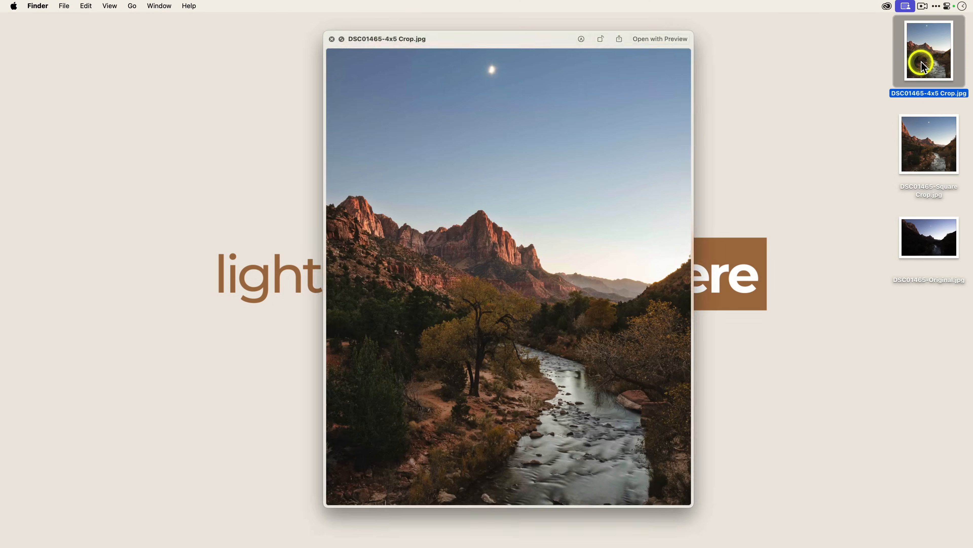
# - Quick Look the exported Square Crop and Original JPGs on the desktop
pyautogui.click(929, 144)
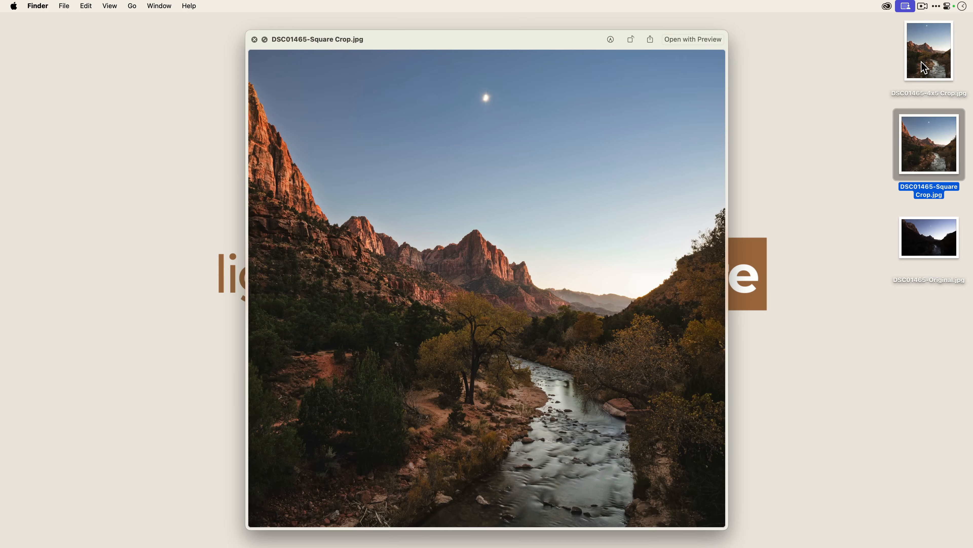
pyautogui.click(928, 236)
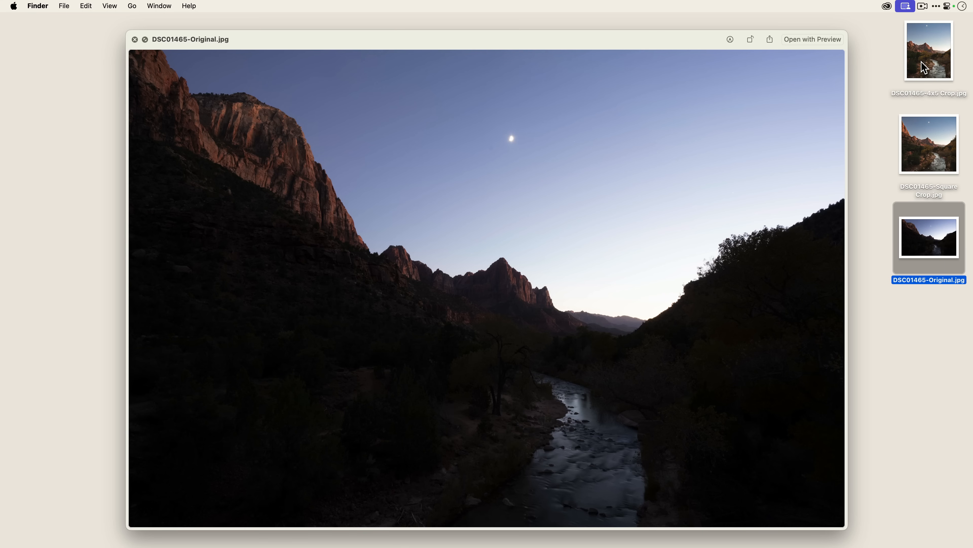